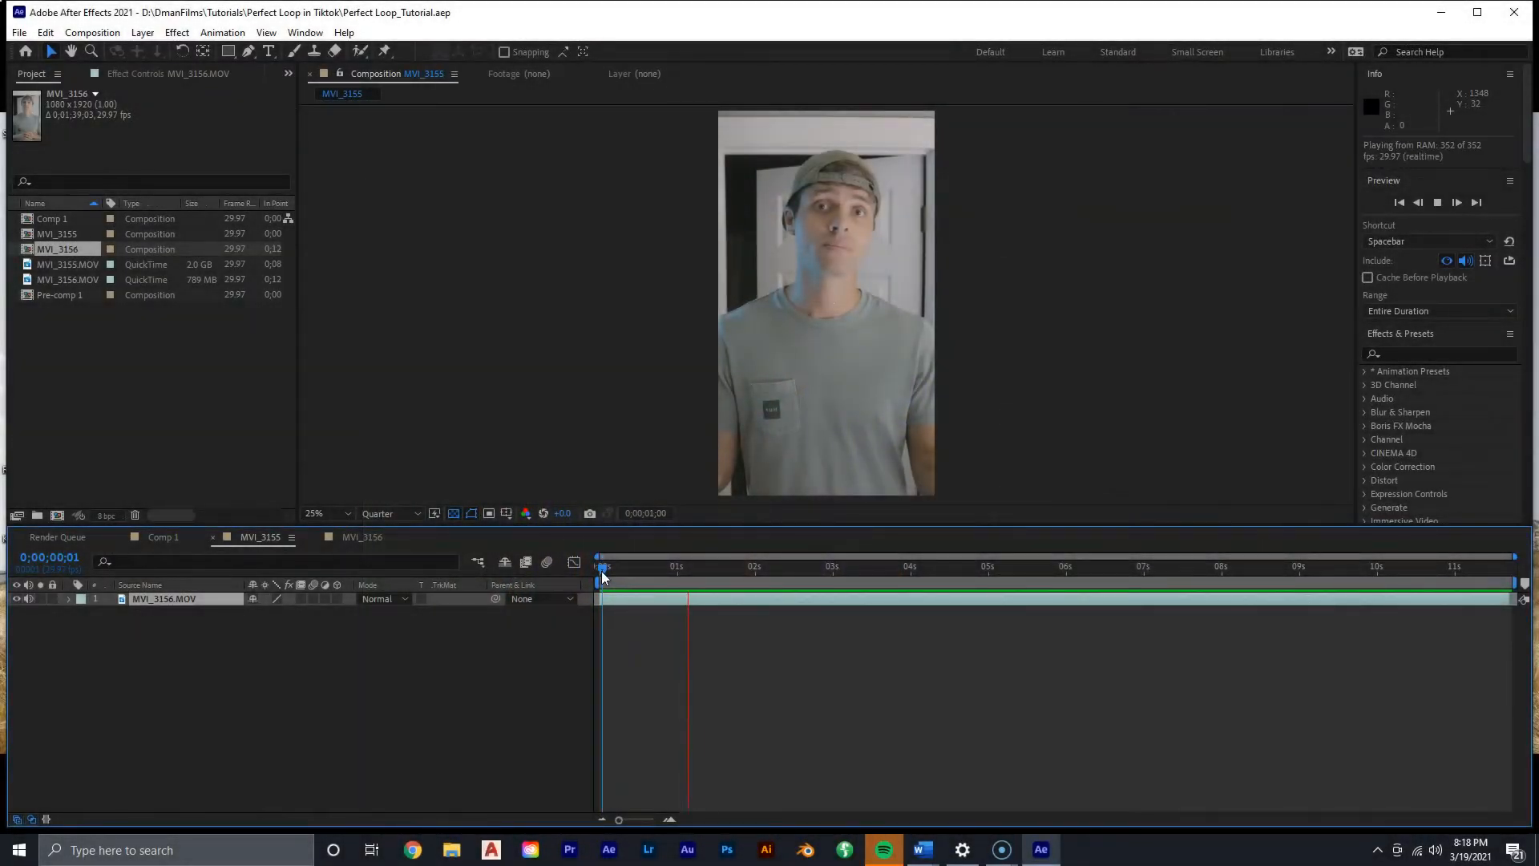
# - Stop the preview, scrub the MVI_3156 clip back to its first second and replay it
pyautogui.click(753, 565)
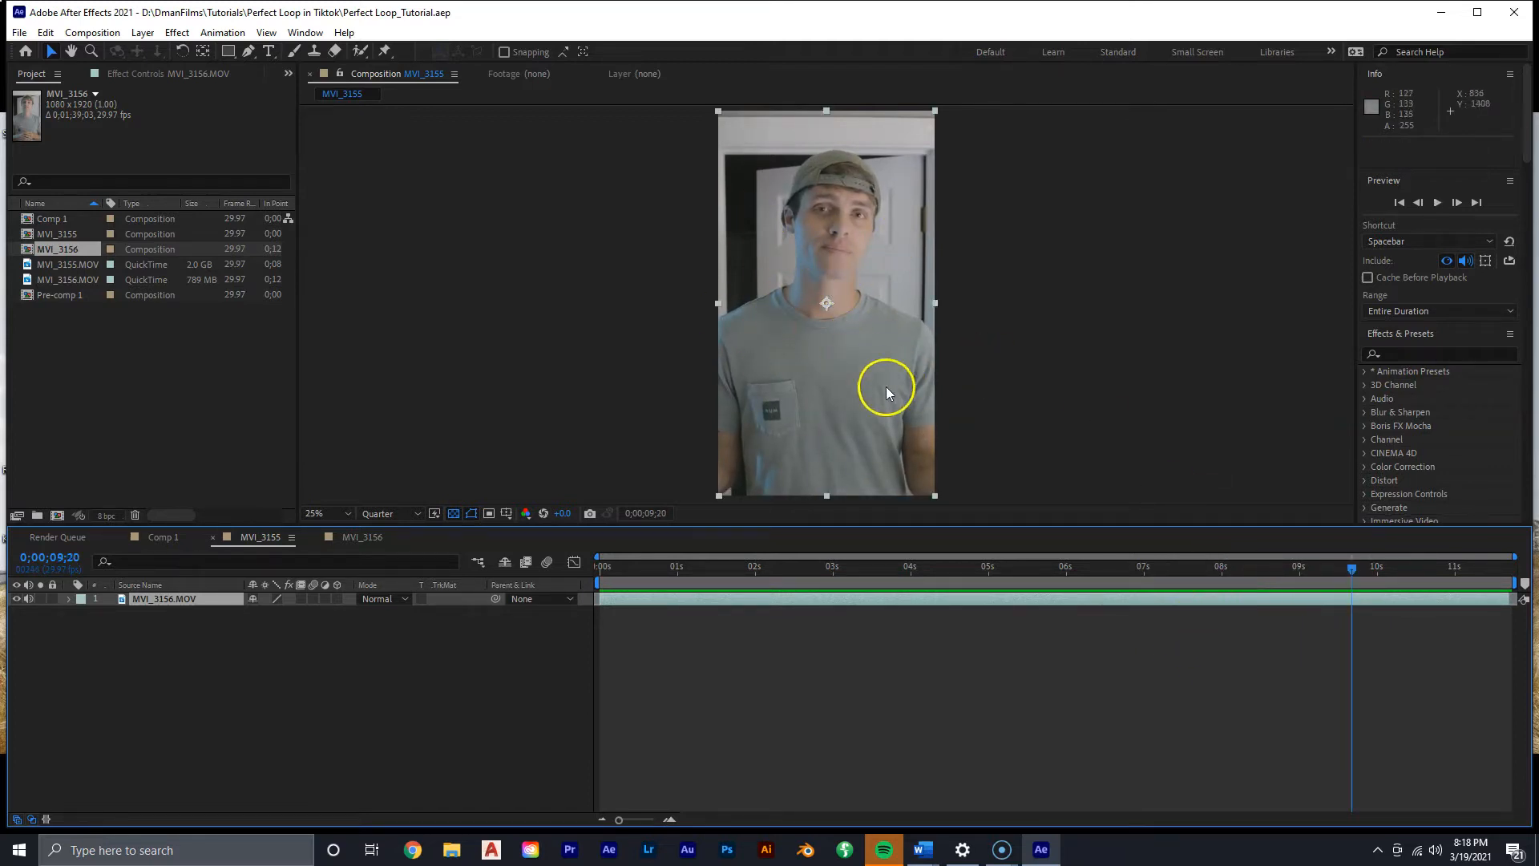
pyautogui.moveTo(1360, 582); pyautogui.dragTo(660, 583)
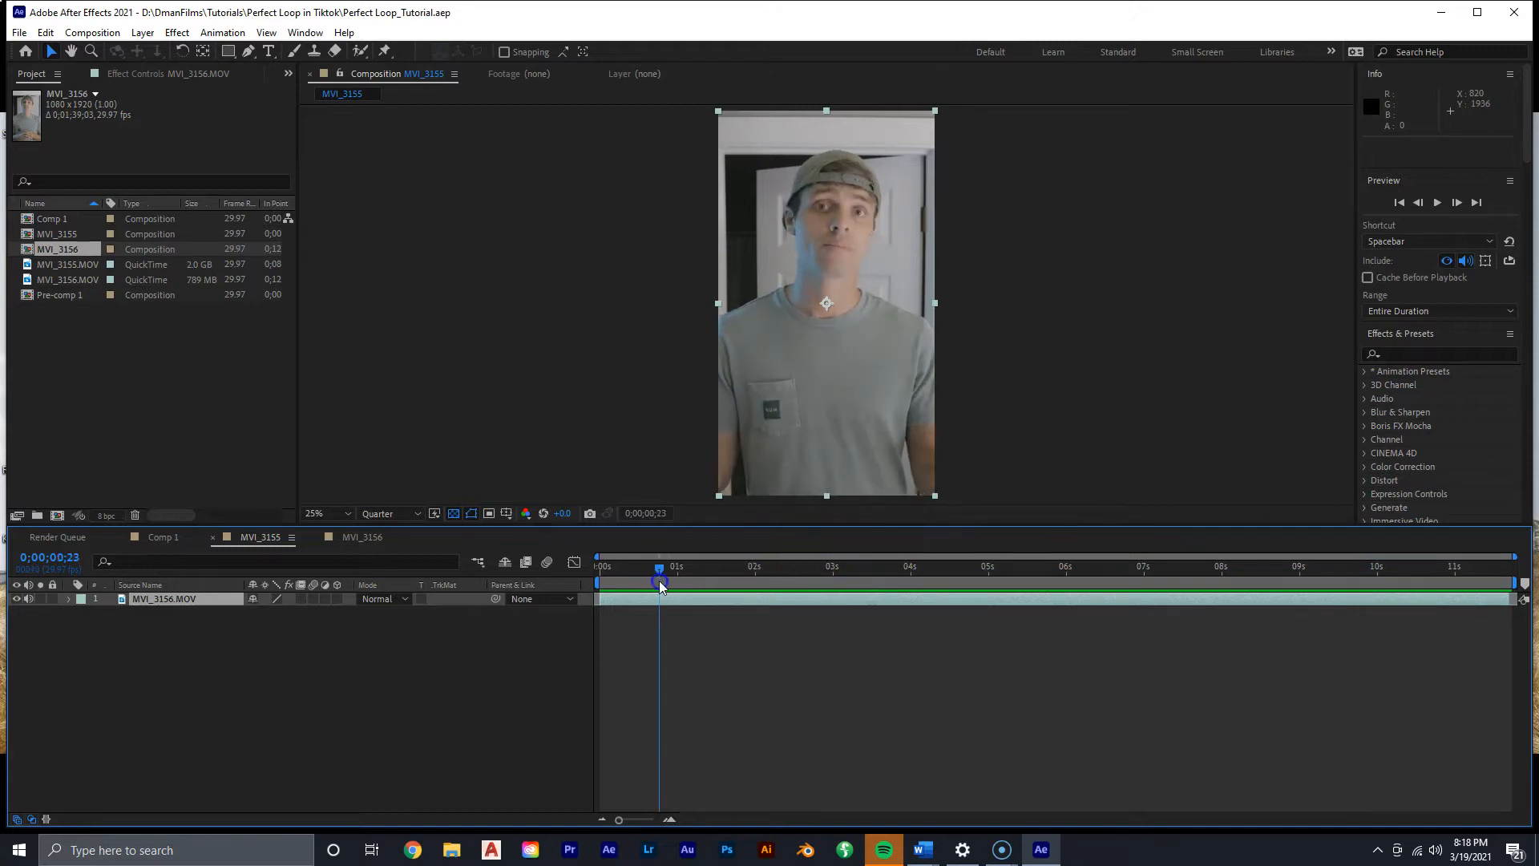
pyautogui.moveTo(659, 567); pyautogui.dragTo(625, 567)
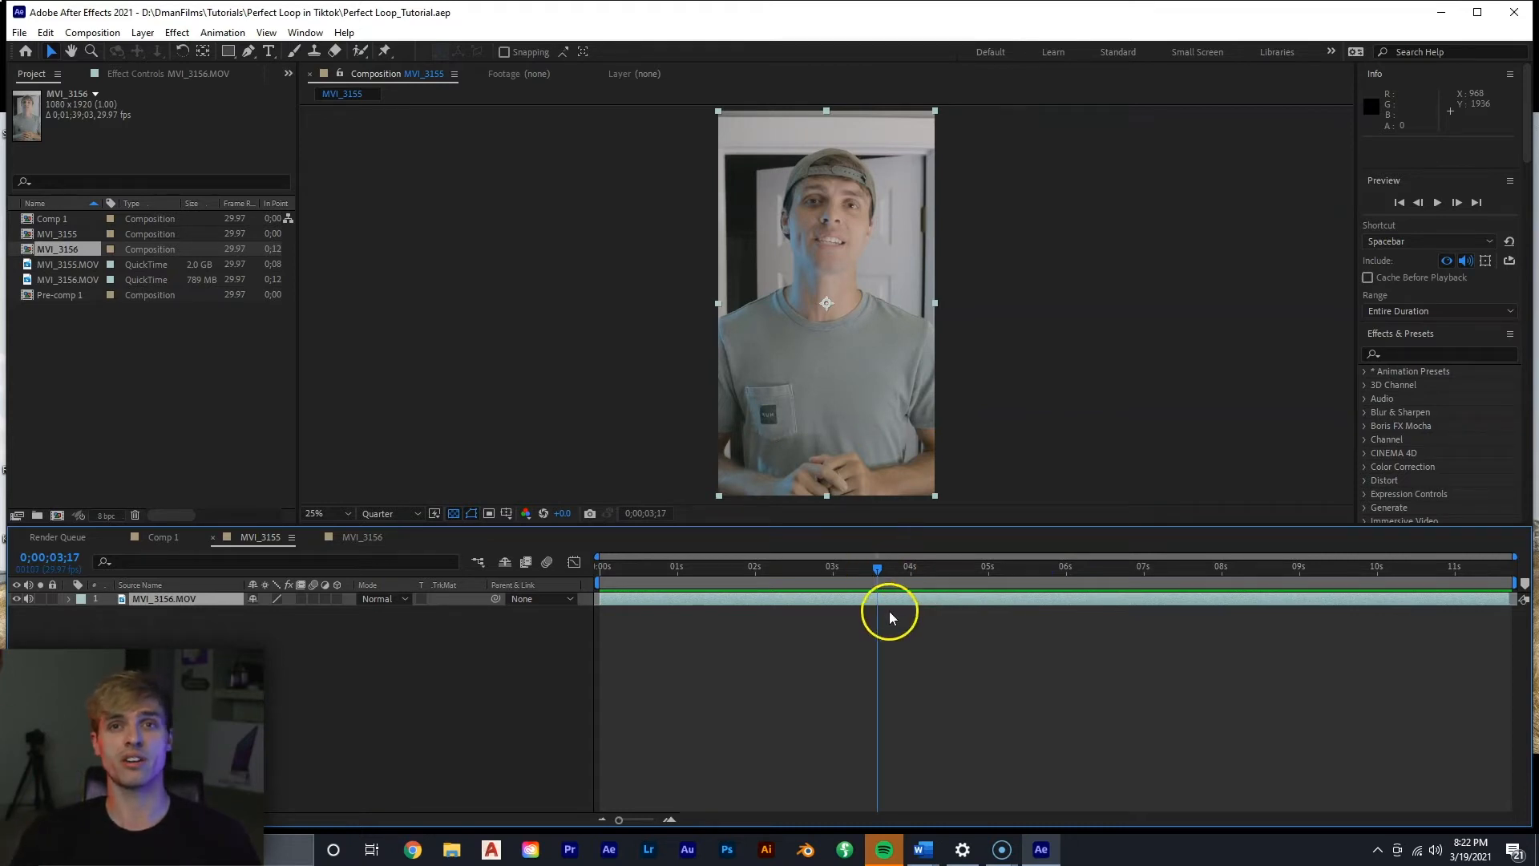
pyautogui.press('space')
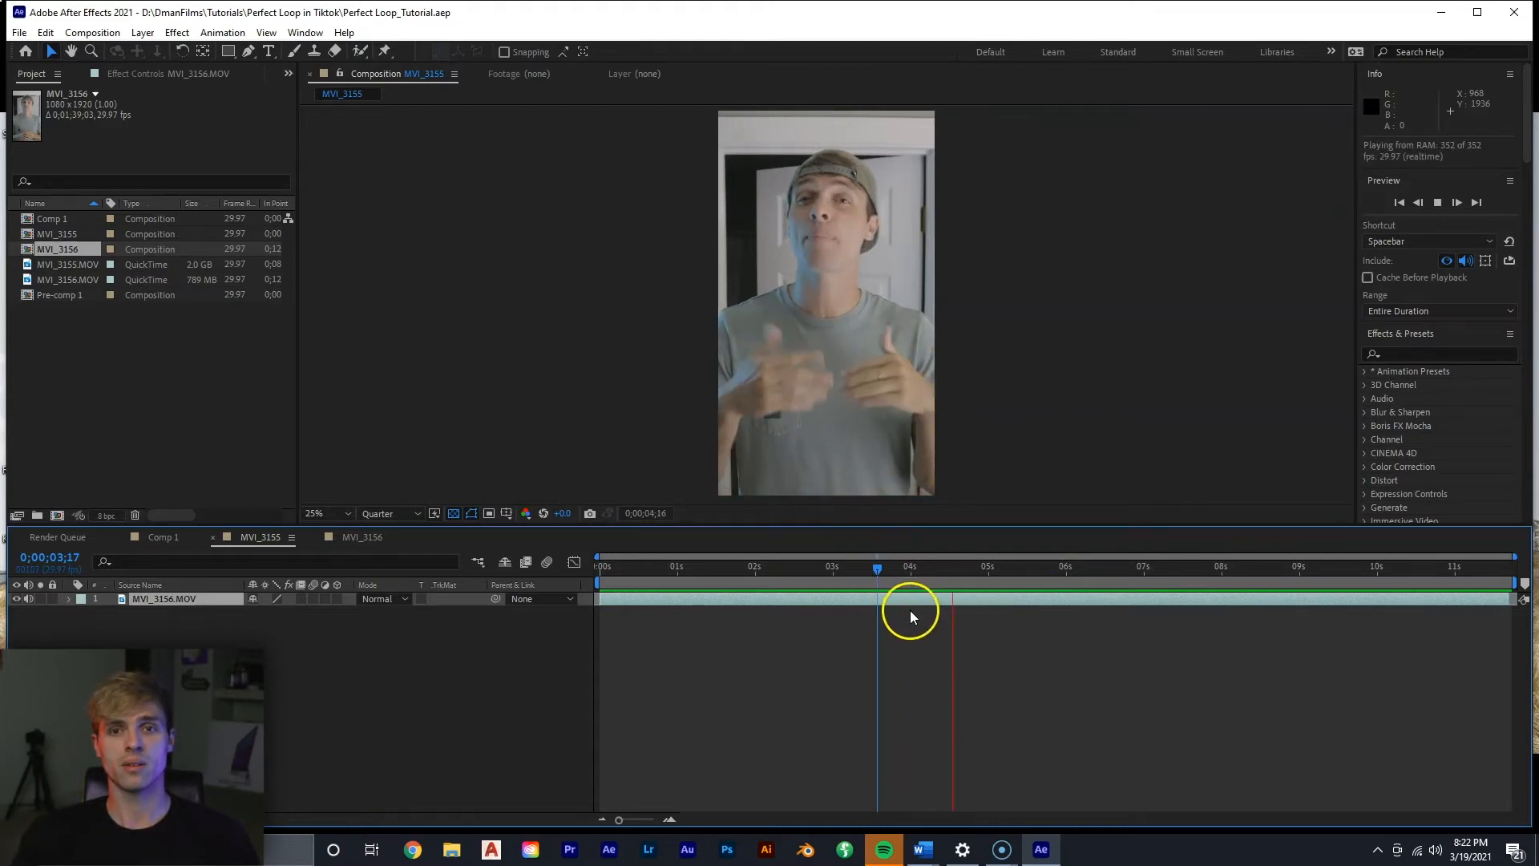
pyautogui.moveTo(878, 567); pyautogui.dragTo(1038, 567)
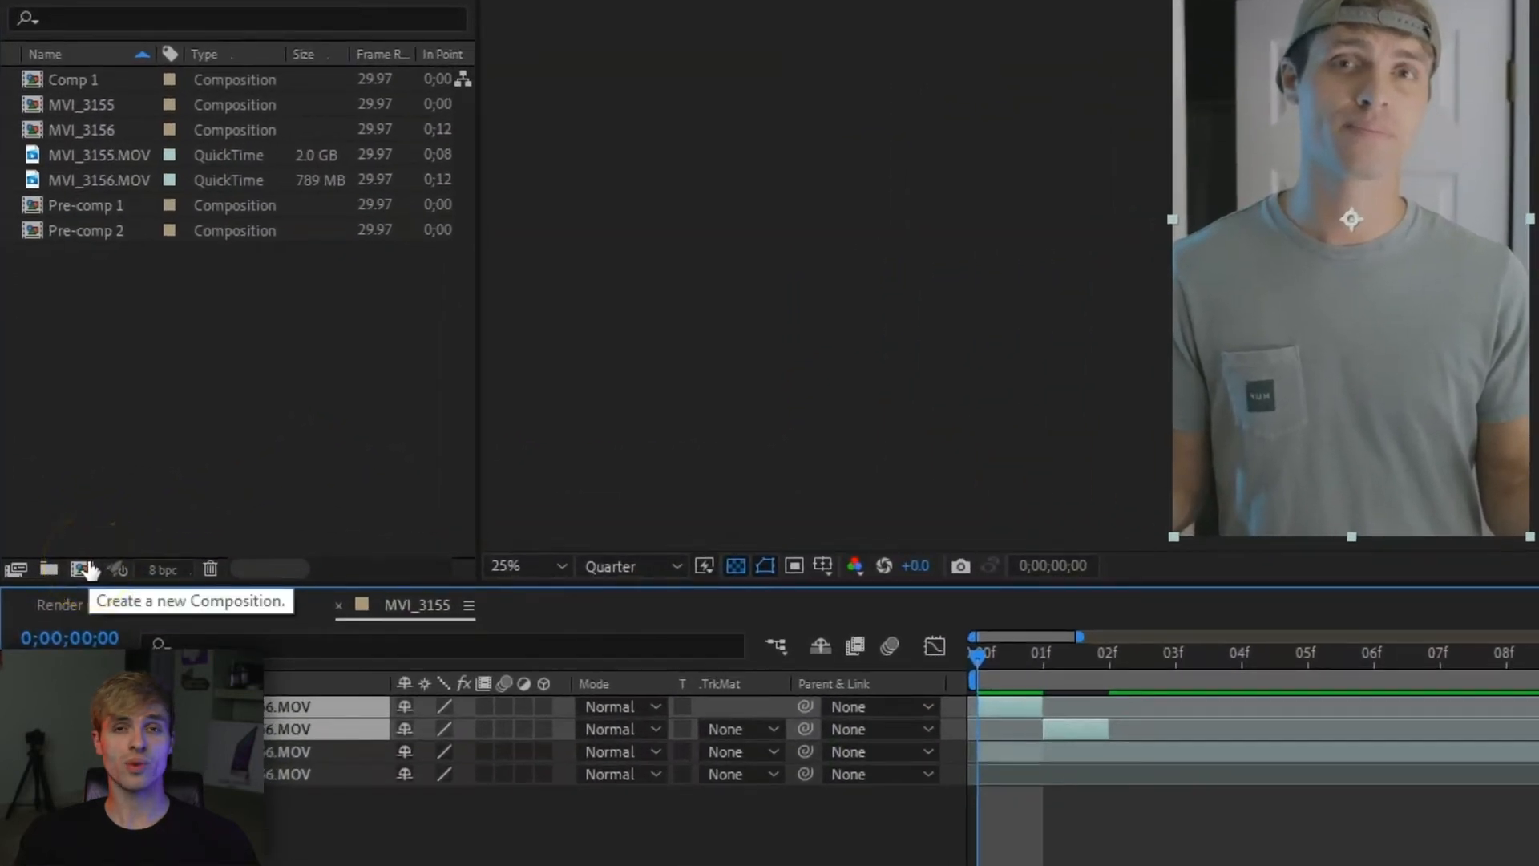
# - Create two-frame Comp 2 and pre-compose its two frame layers into Pre-comp 3
pyautogui.click(88, 569)
pyautogui.write('0;00;00;02')
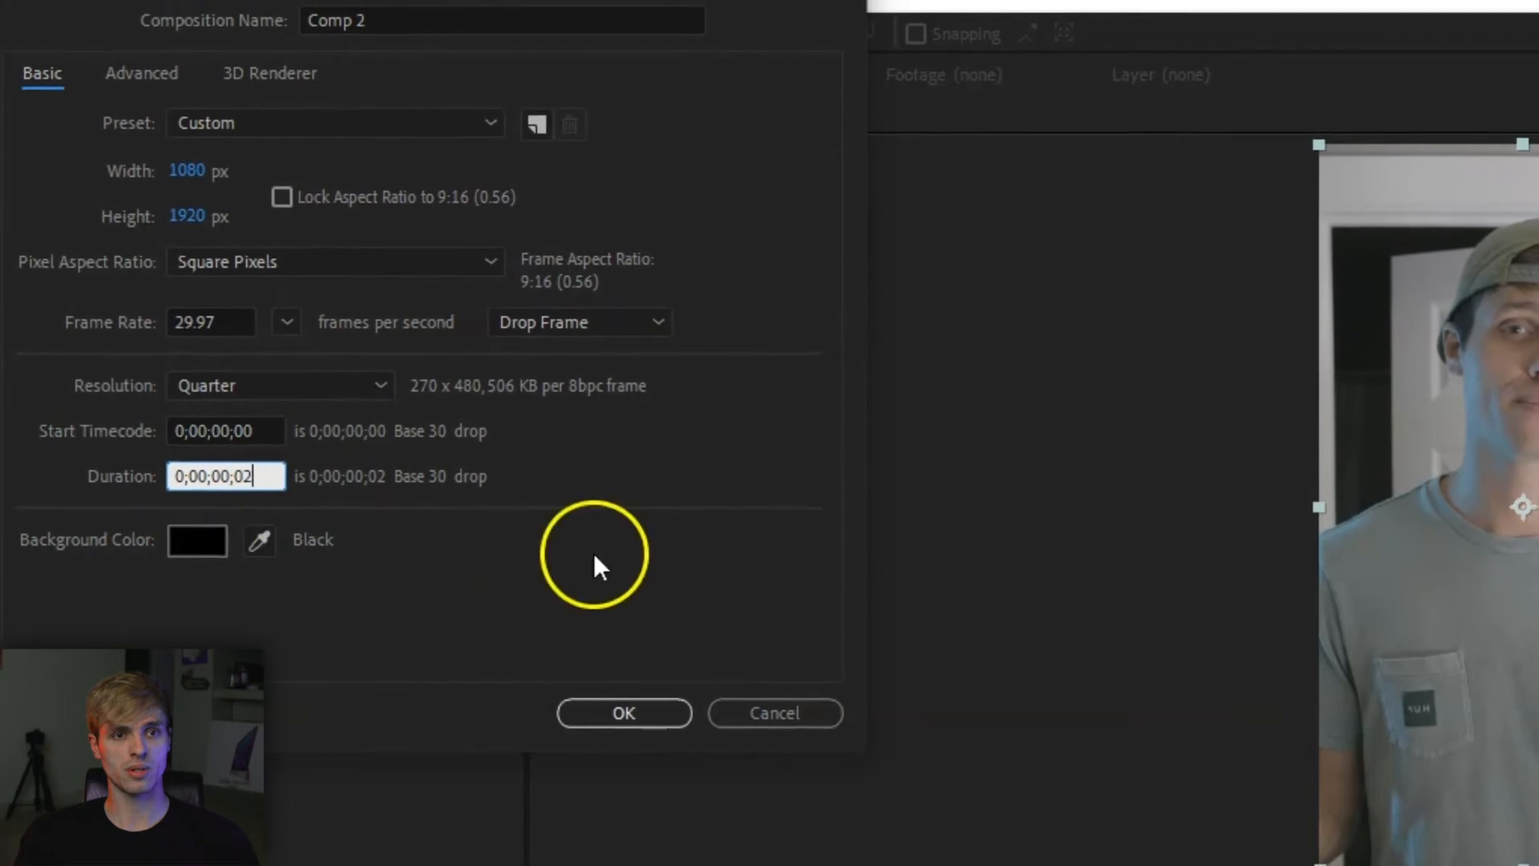
pyautogui.click(623, 712)
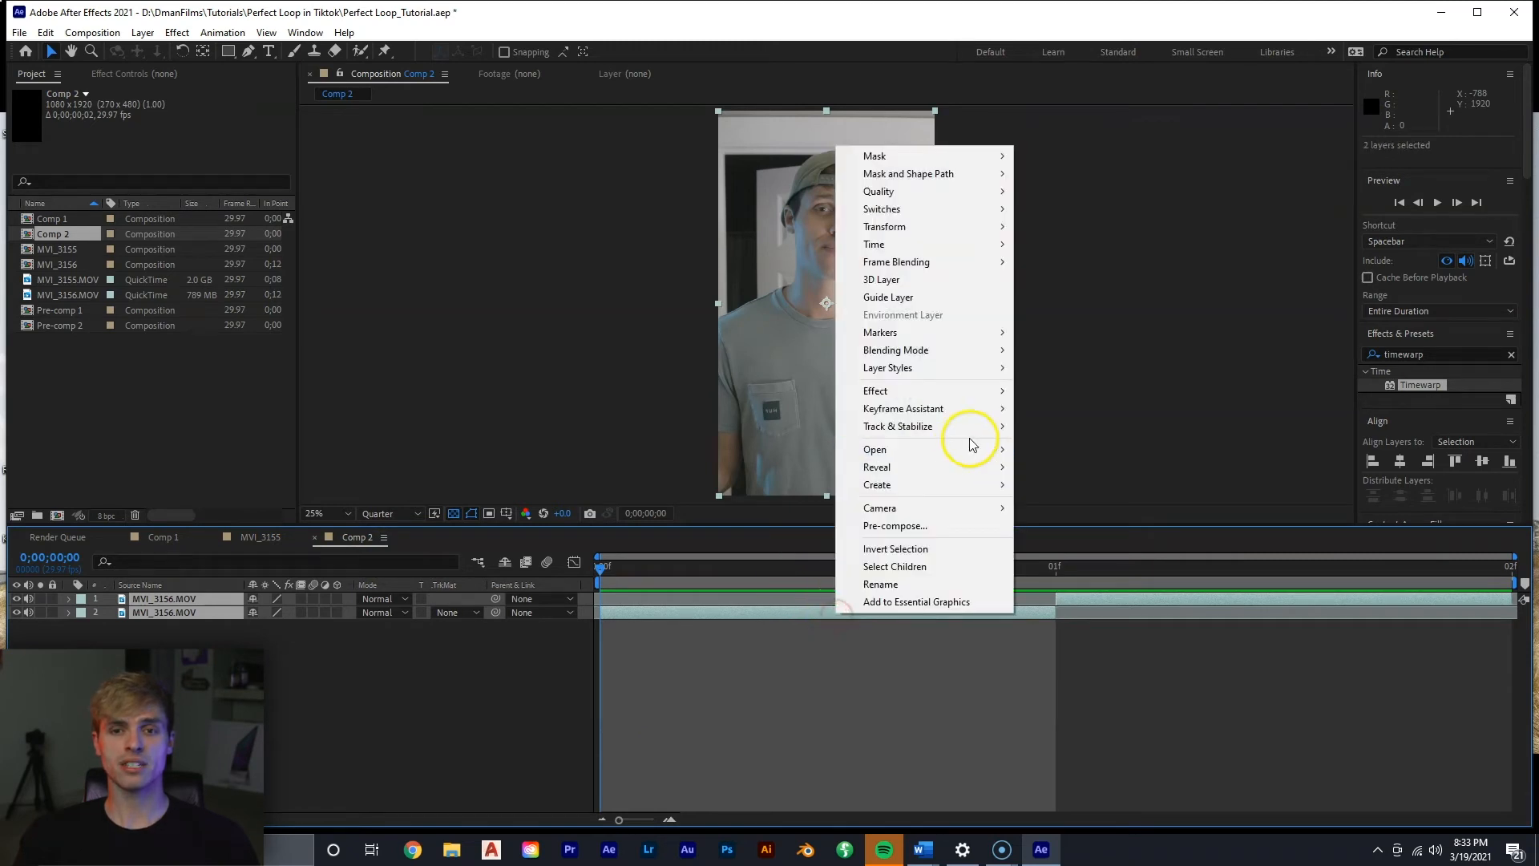
pyautogui.click(894, 525)
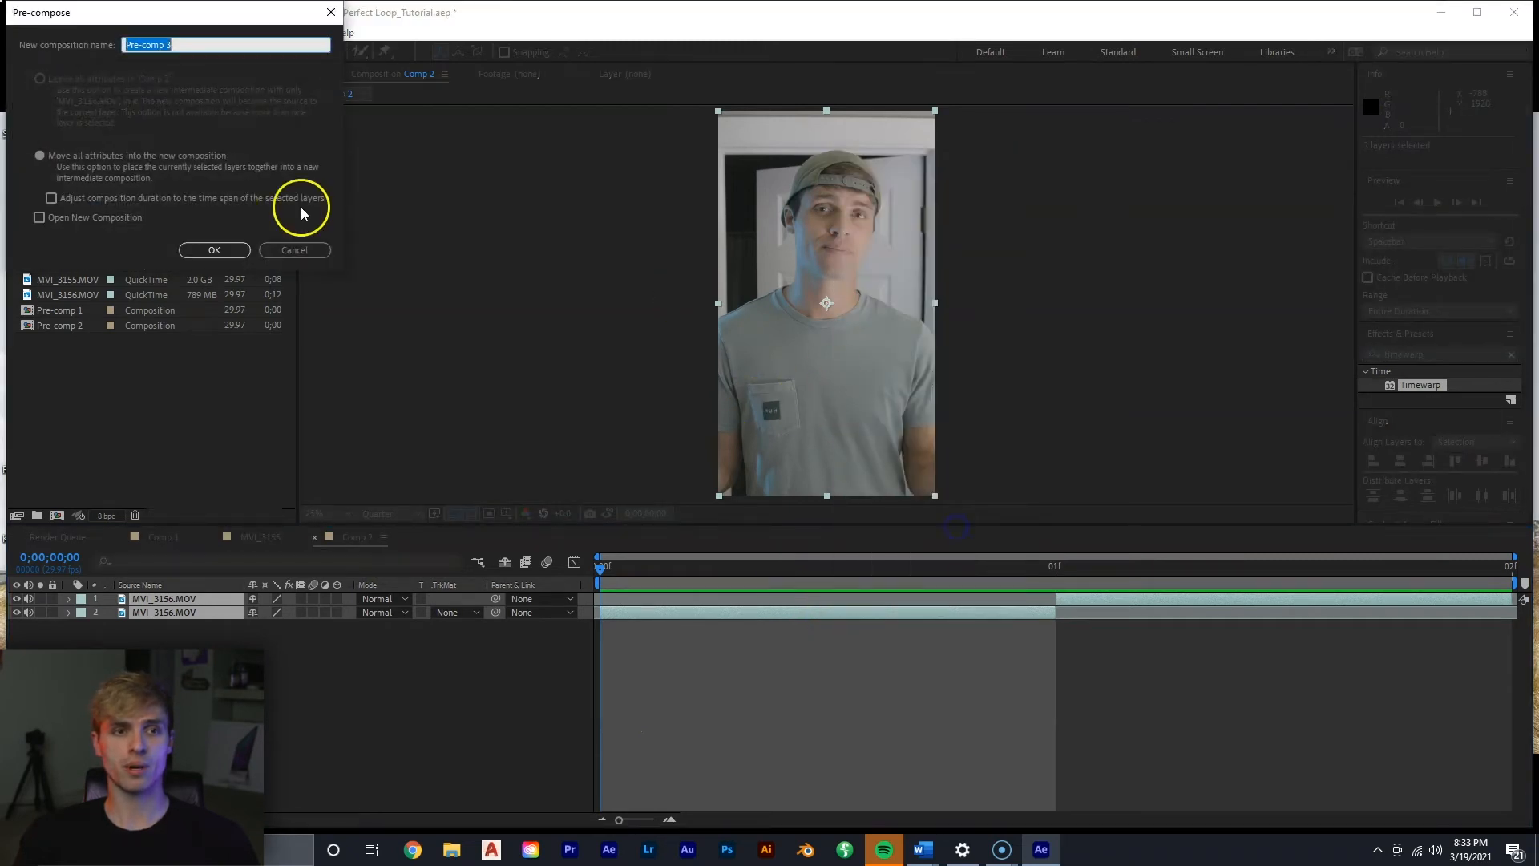
pyautogui.click(213, 249)
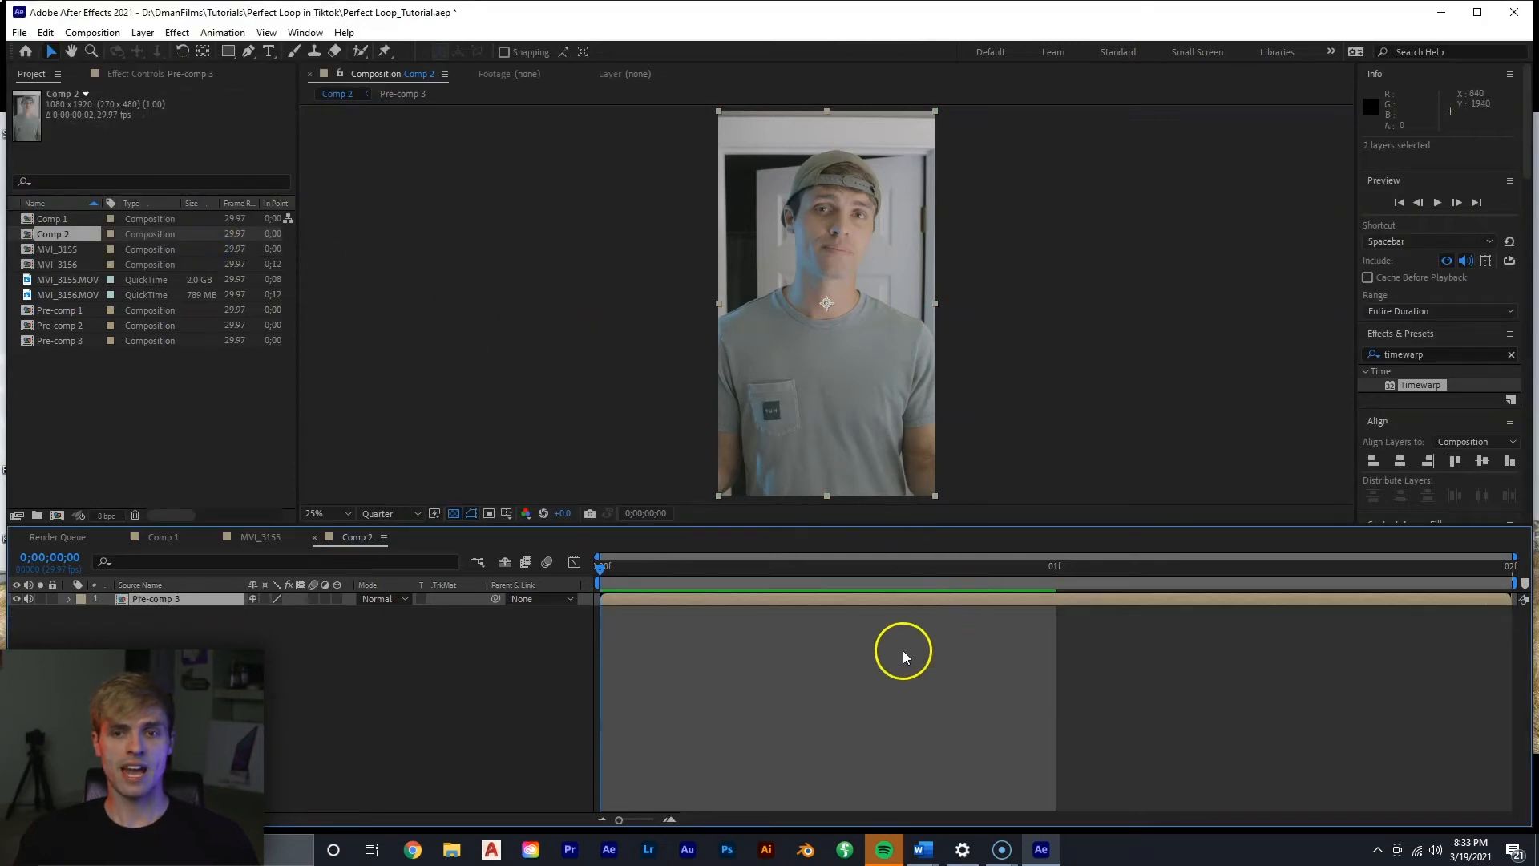
# - Set Comp 2 to ten frames and enable time remapping on Pre-comp 3
pyautogui.rightClick(903, 653)
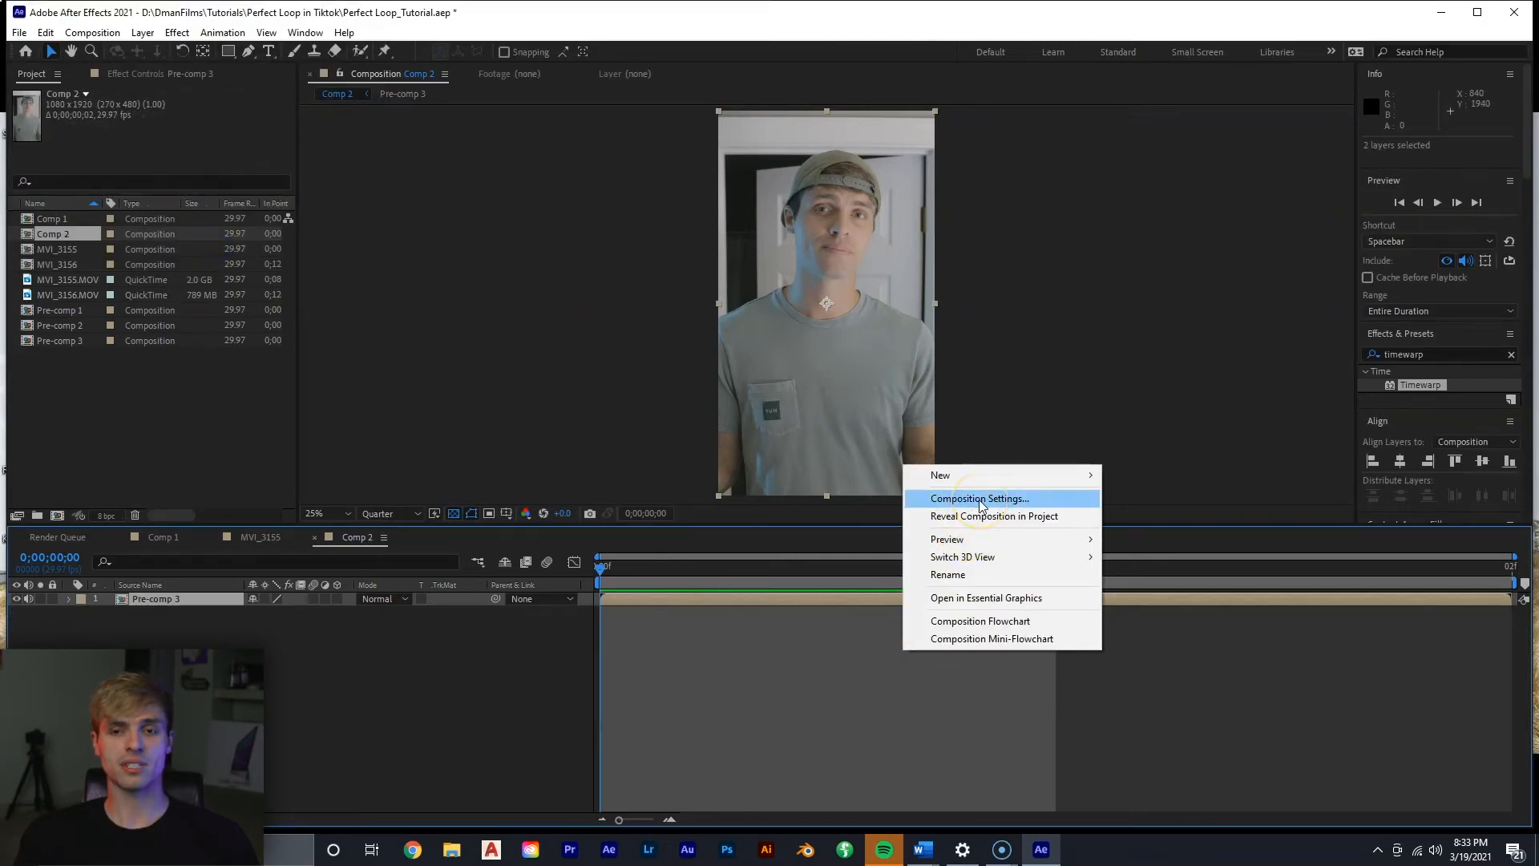
pyautogui.click(978, 498)
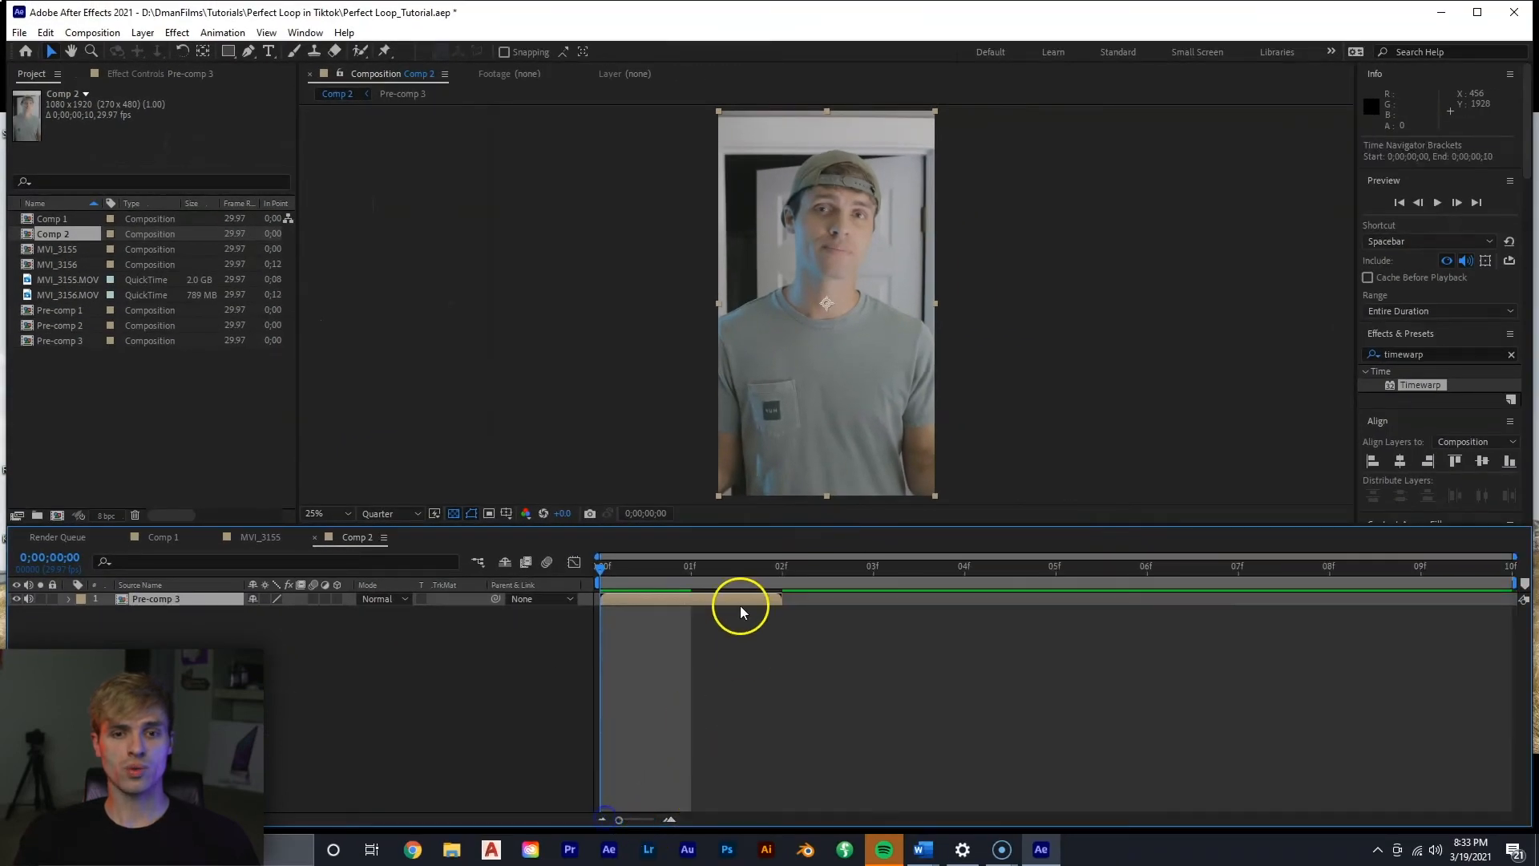
pyautogui.rightClick(741, 608)
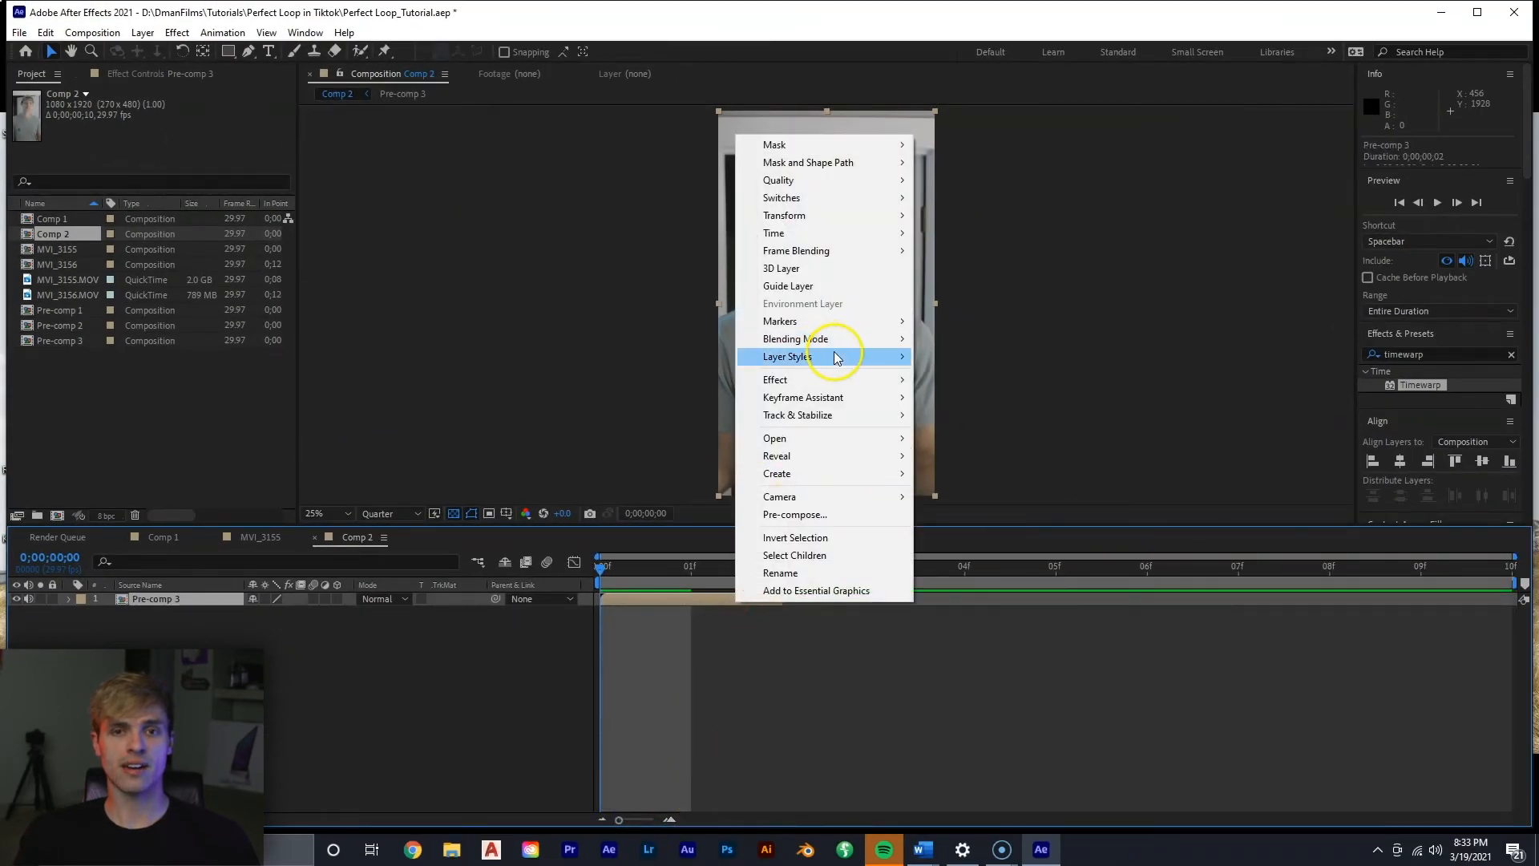
pyautogui.moveTo(773, 232)
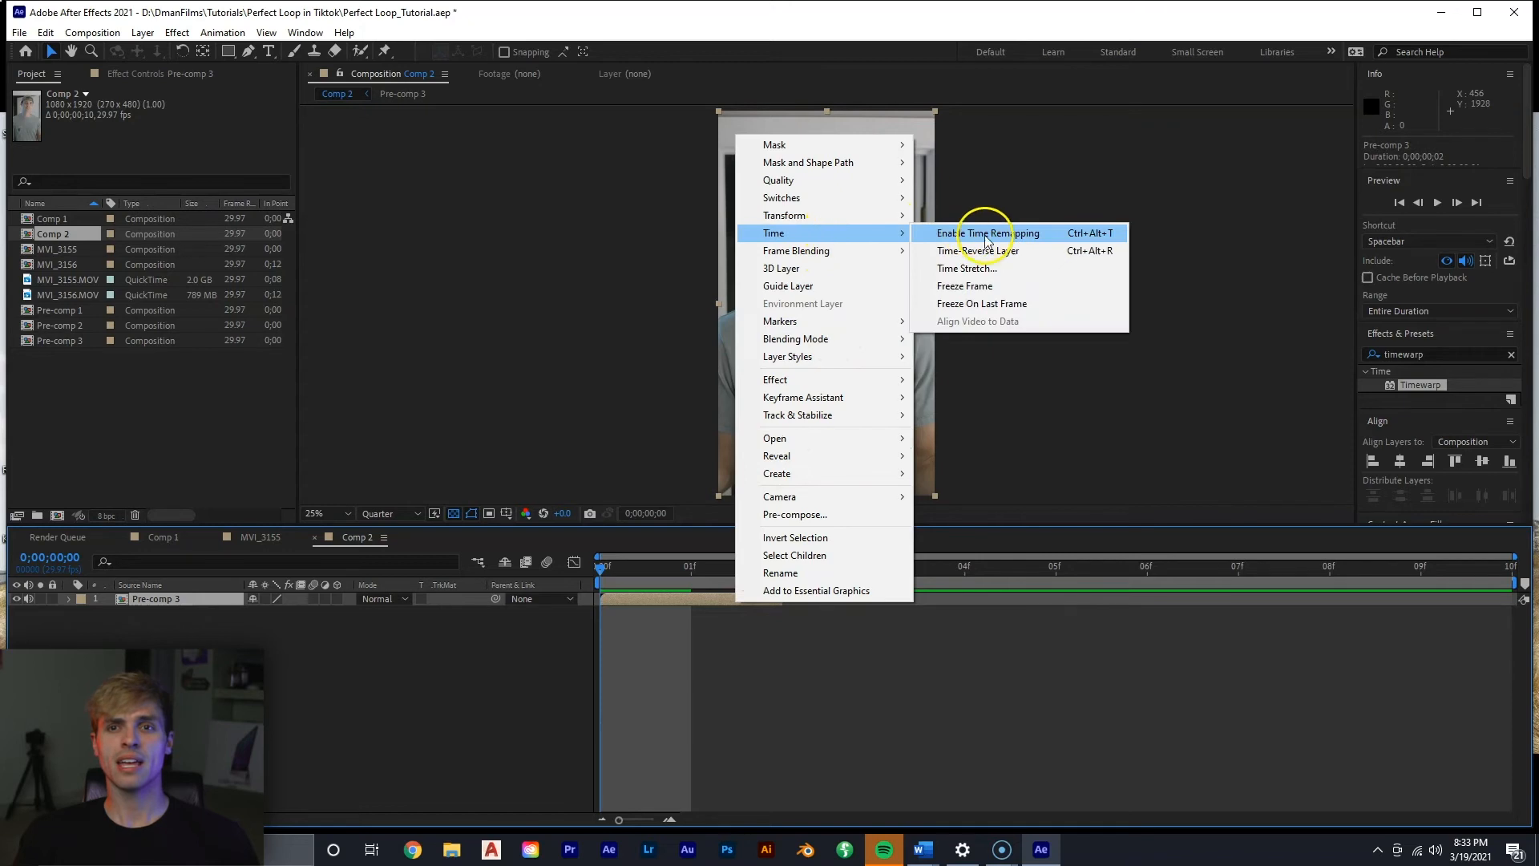
pyautogui.click(987, 233)
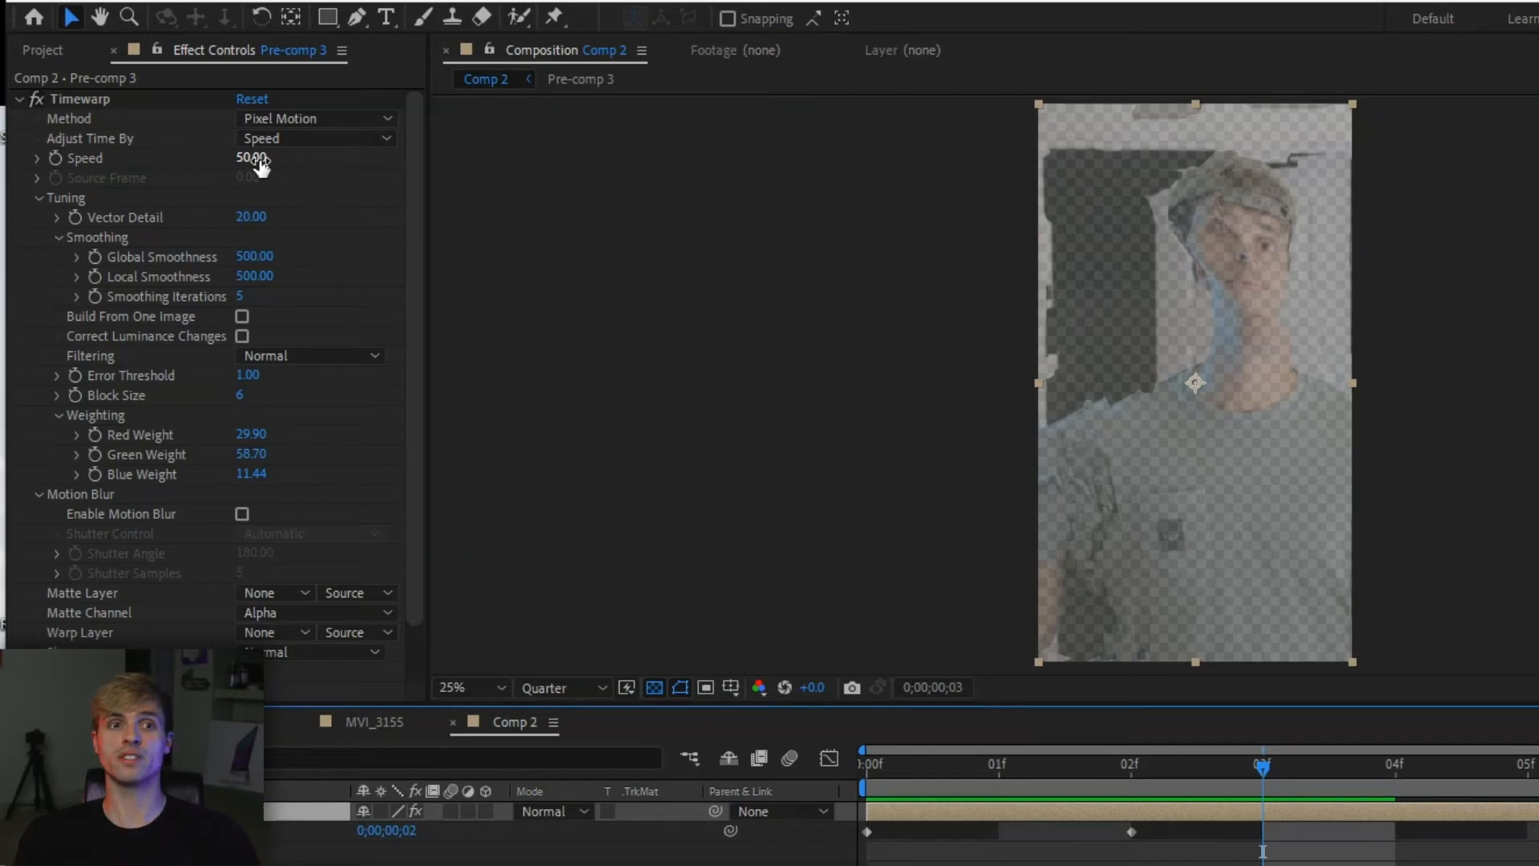
# - Enter 15.00 as the Timewarp speed, scrub the blended frames, and enable motion blur
pyautogui.write('15.00')
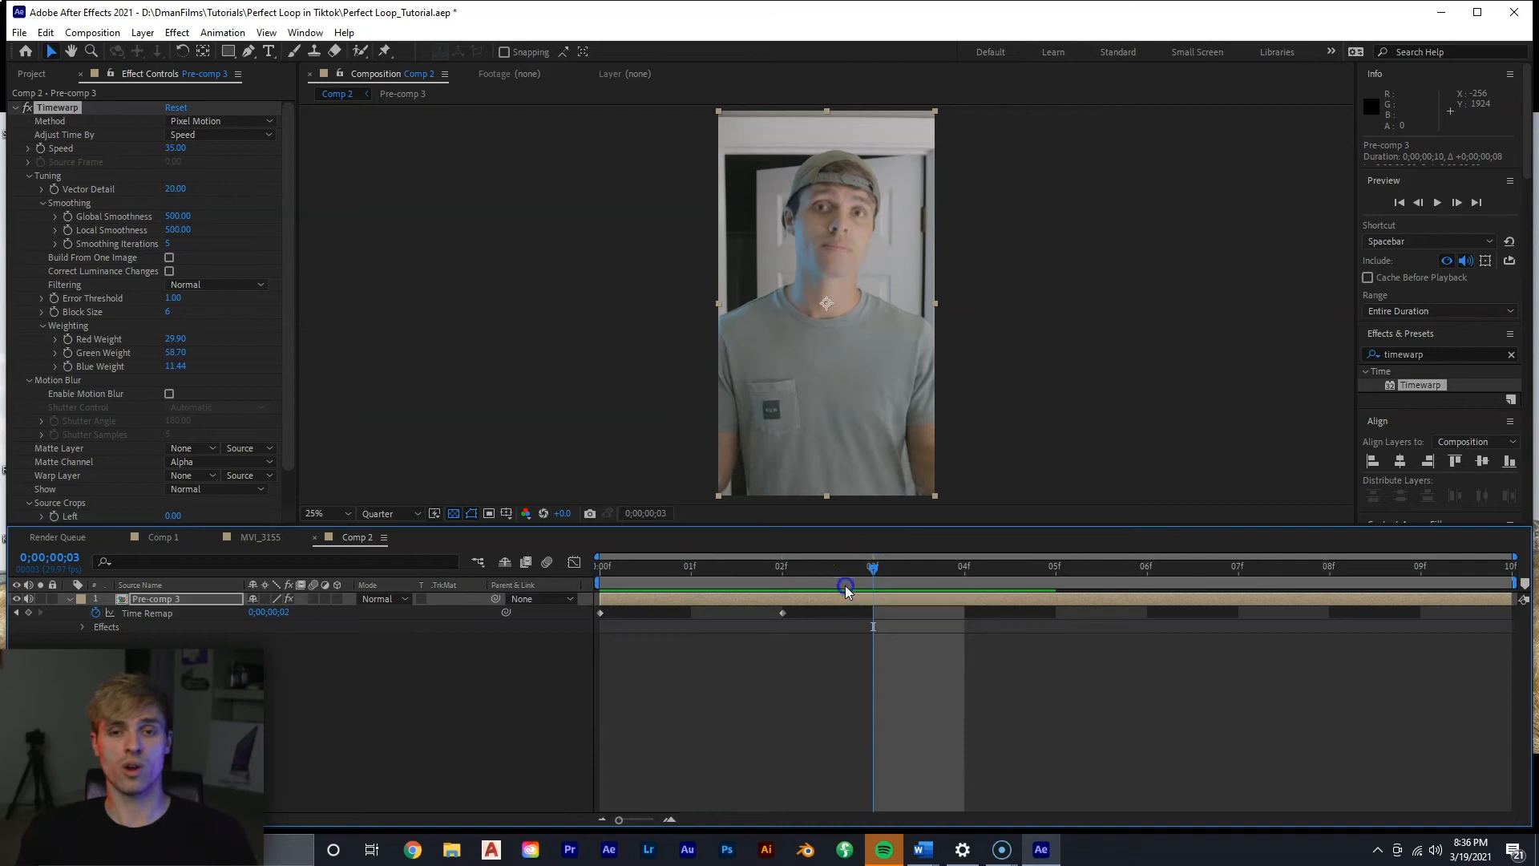
pyautogui.moveTo(846, 584); pyautogui.dragTo(657, 584)
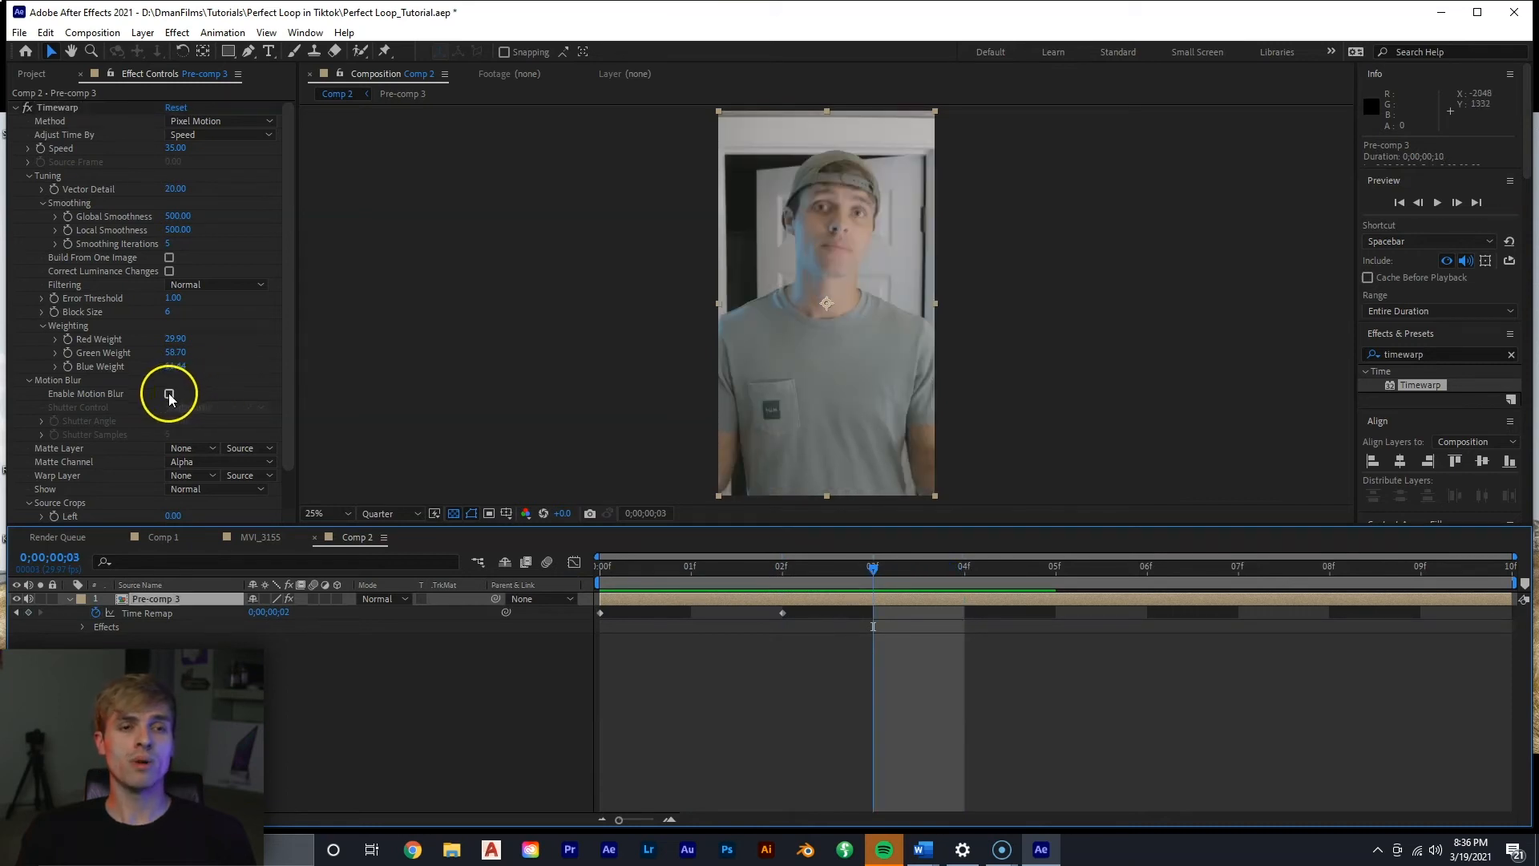
pyautogui.click(170, 393)
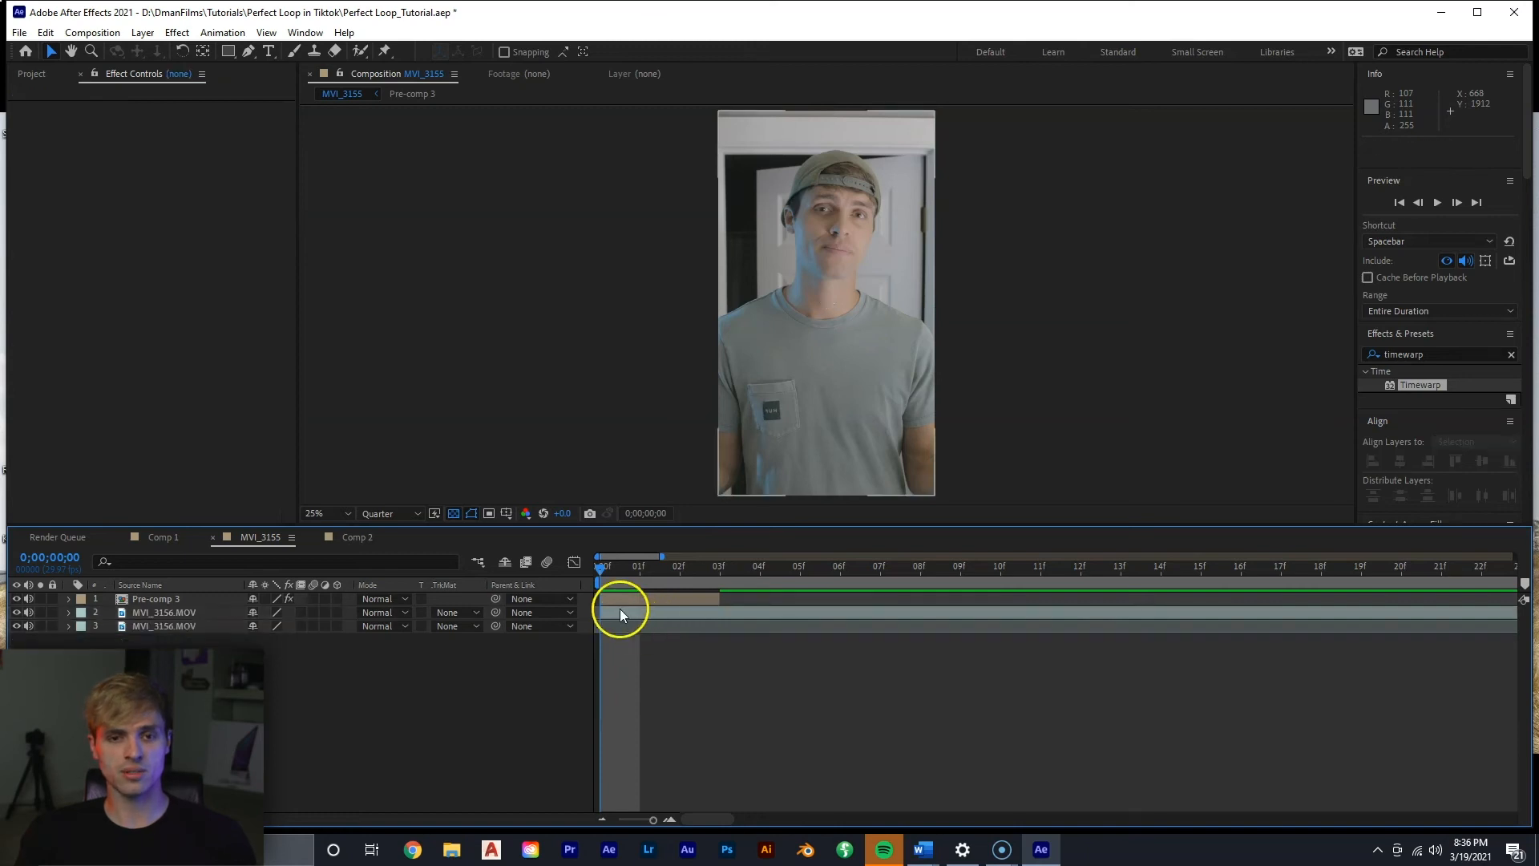
# - Position Pre-comp 3 over the join between the MVI_3156 clip layers near 3;25
pyautogui.click(155, 599)
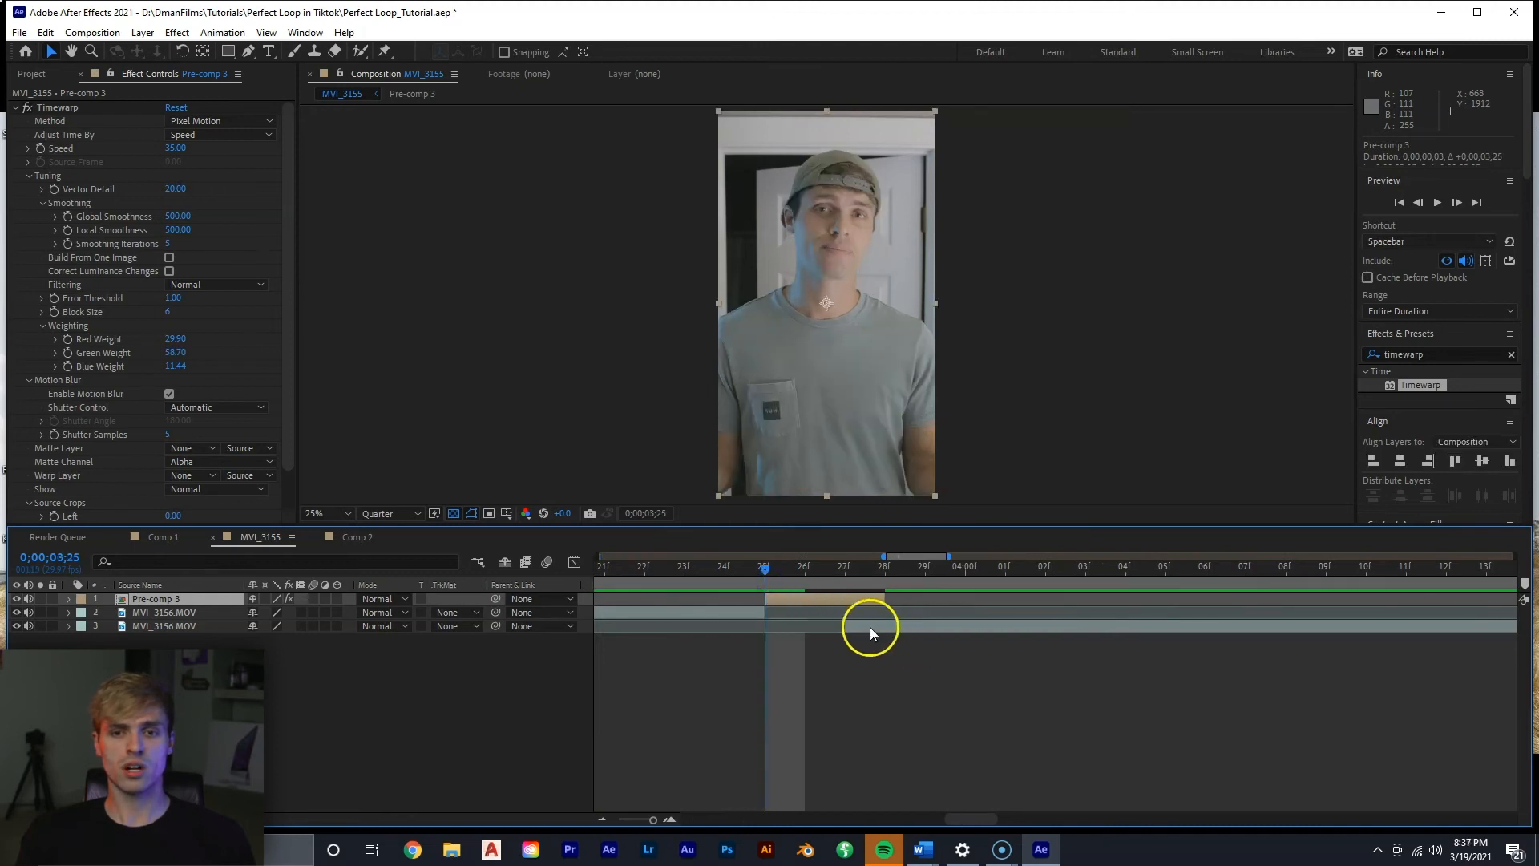
pyautogui.click(867, 626)
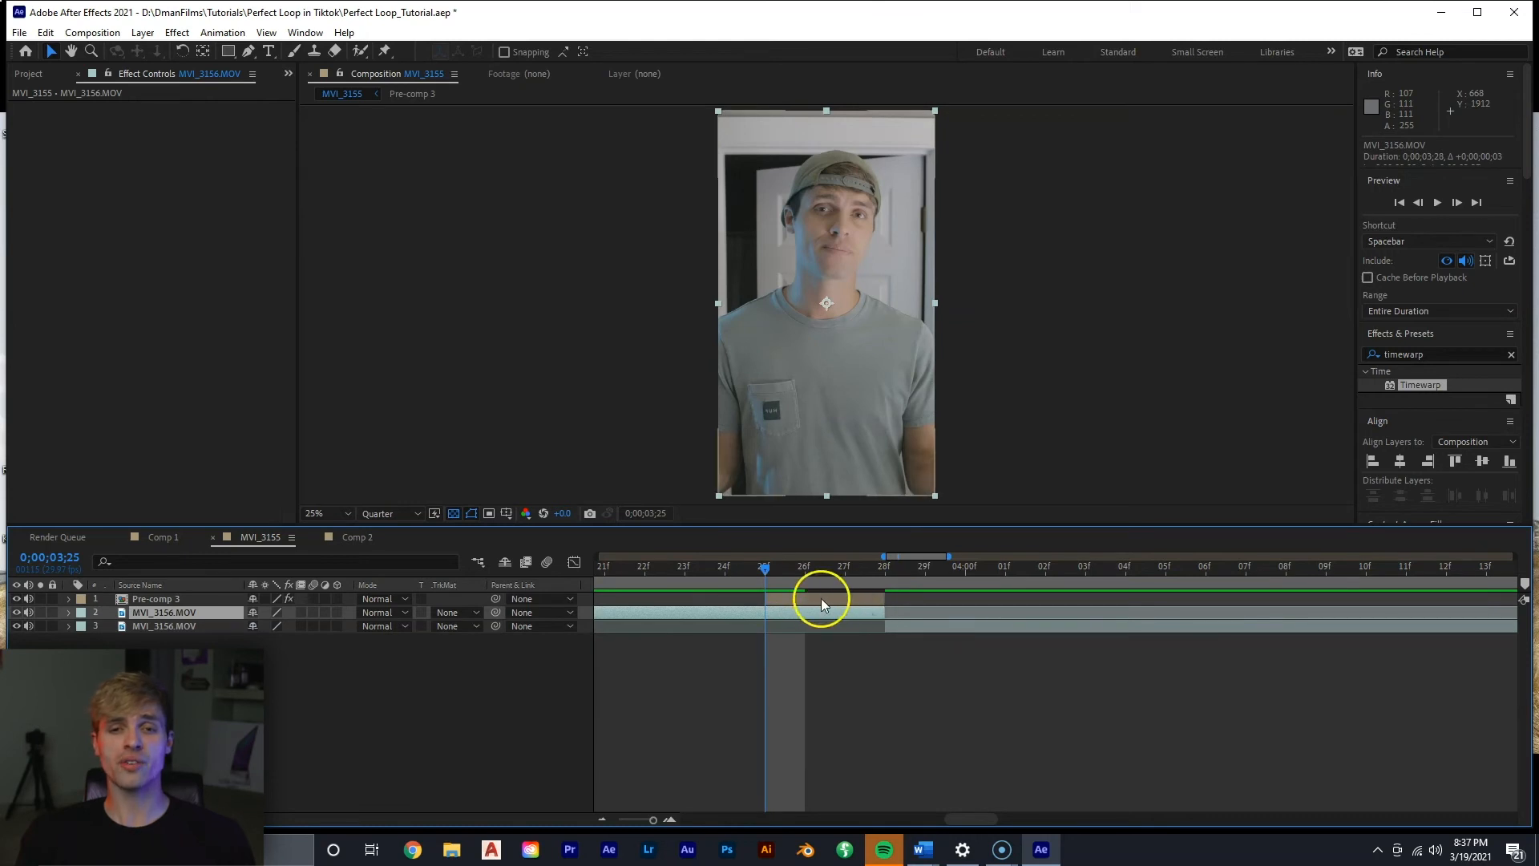
pyautogui.click(154, 598)
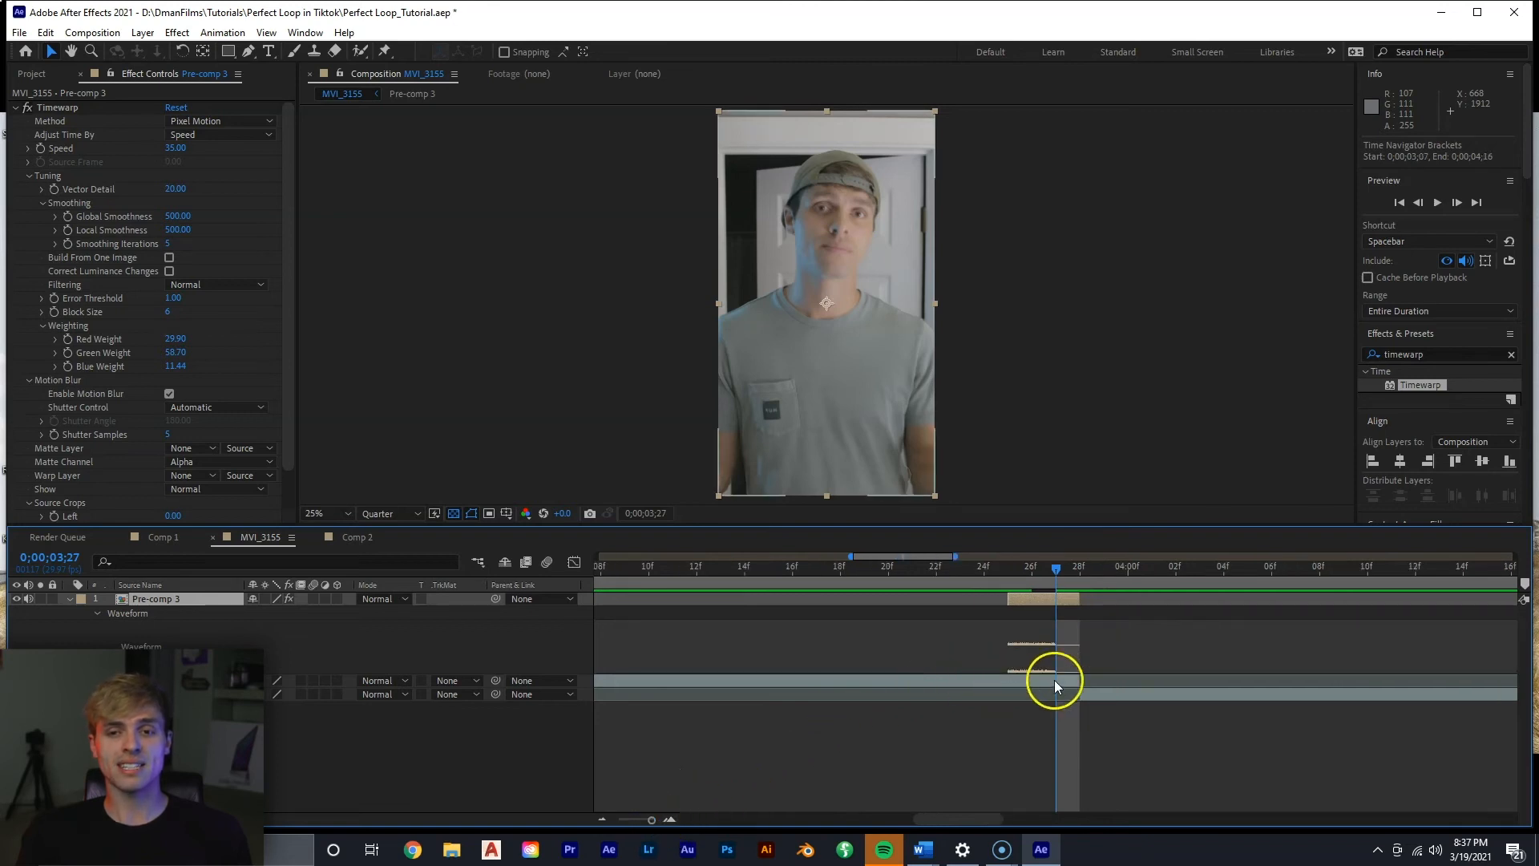
pyautogui.moveTo(1093, 675)
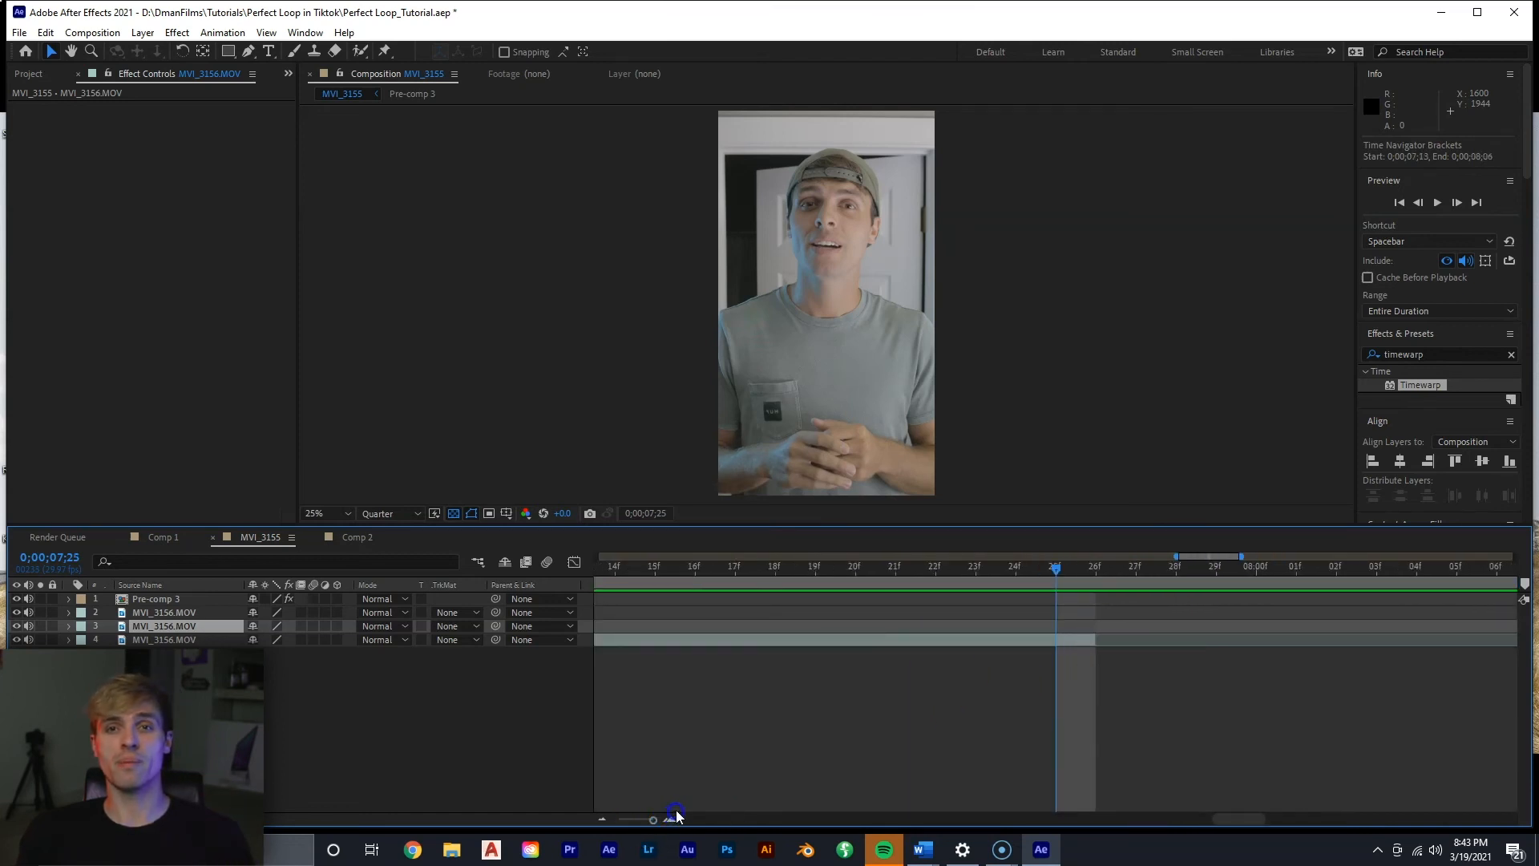
# - Find the clip's end and set the MVI_3155 composition duration to 0;00;07;22
pyautogui.click(1092, 566)
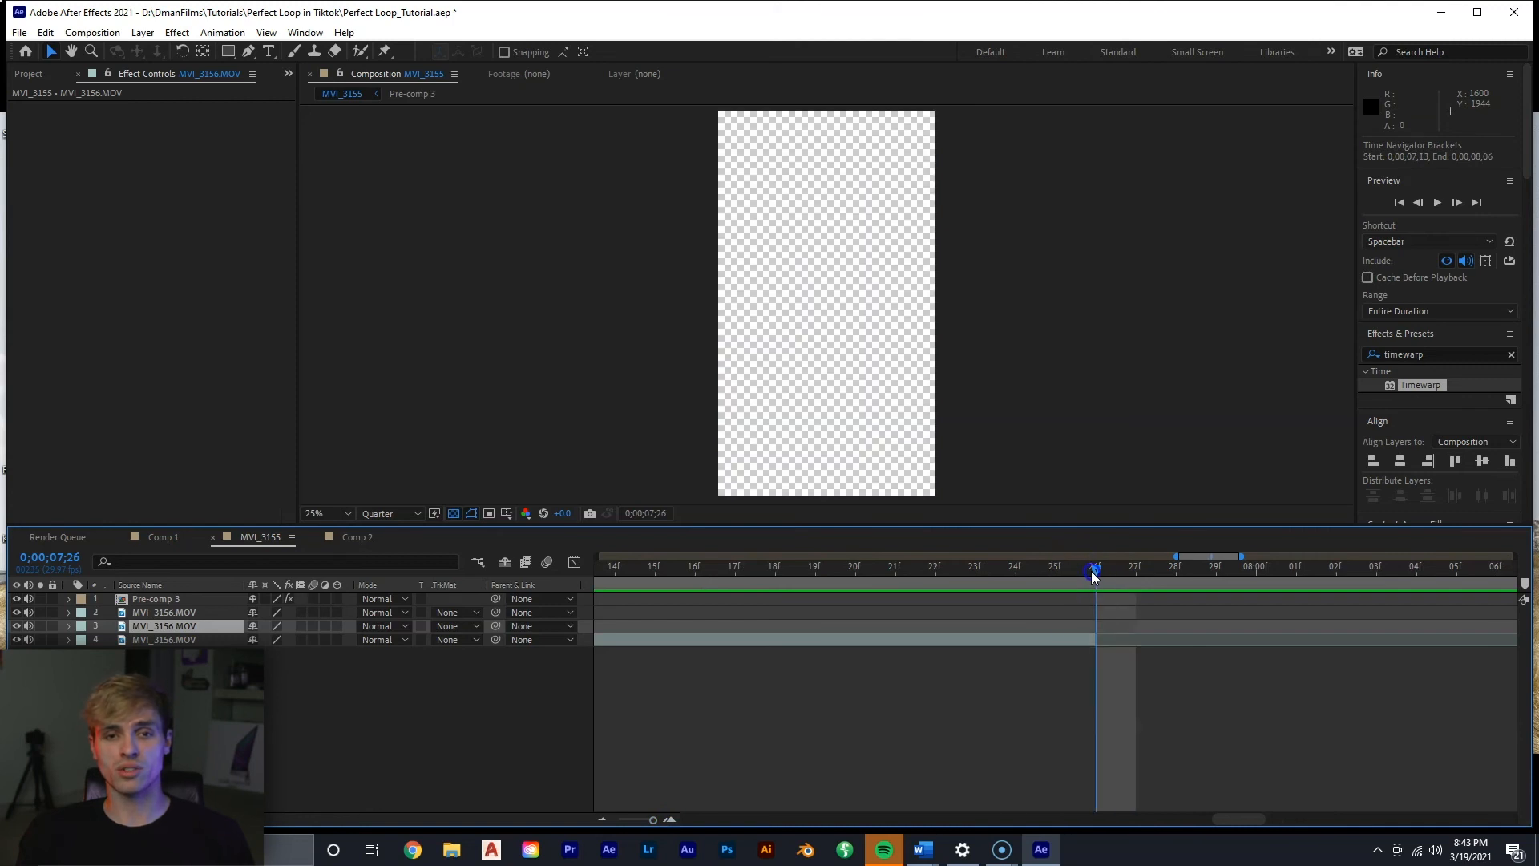
pyautogui.moveTo(646, 512)
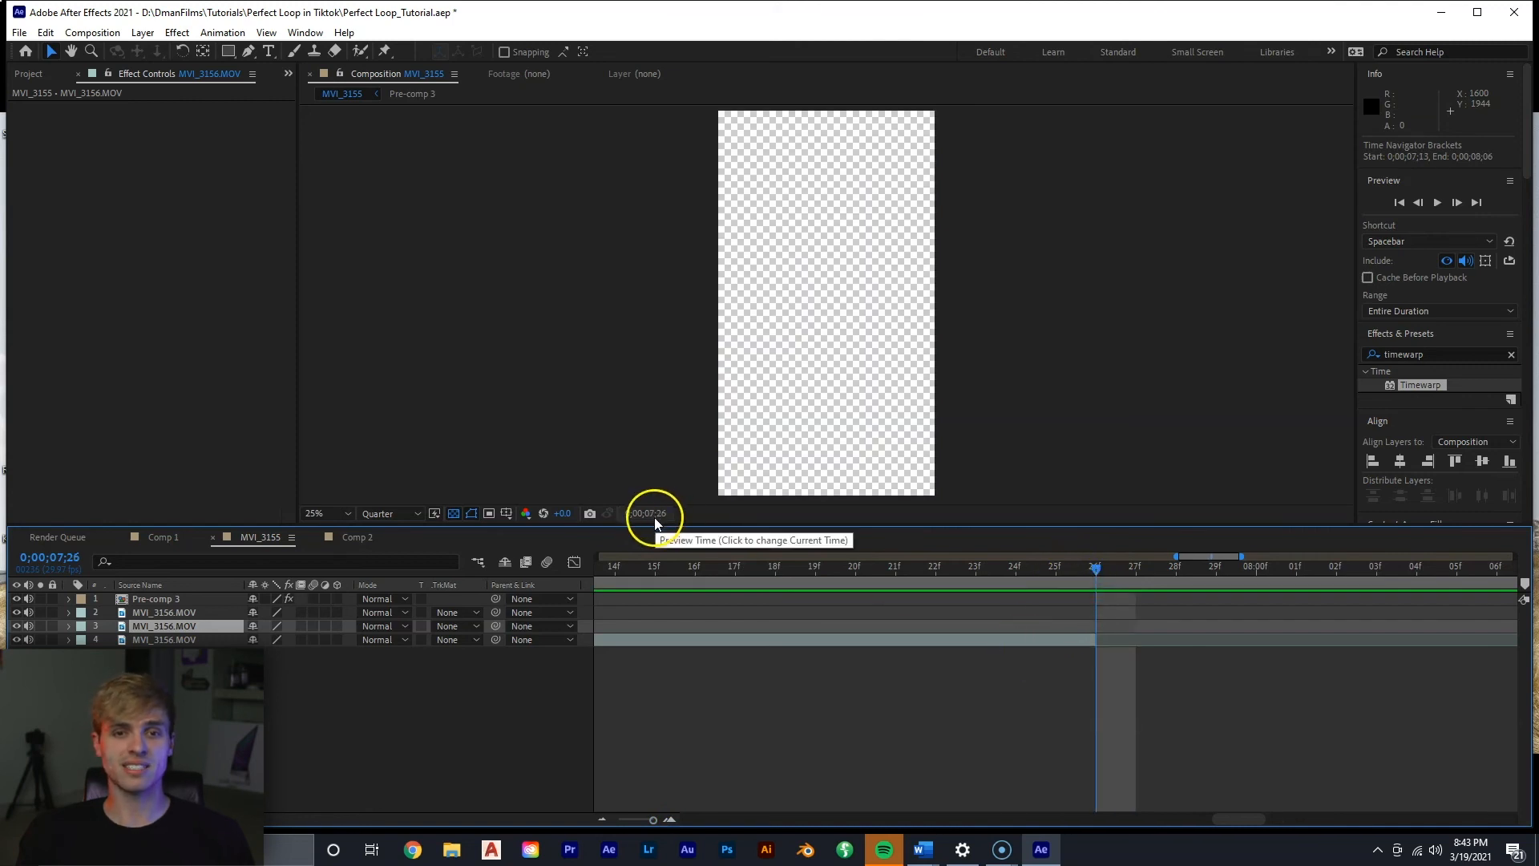
pyautogui.rightClick(652, 516)
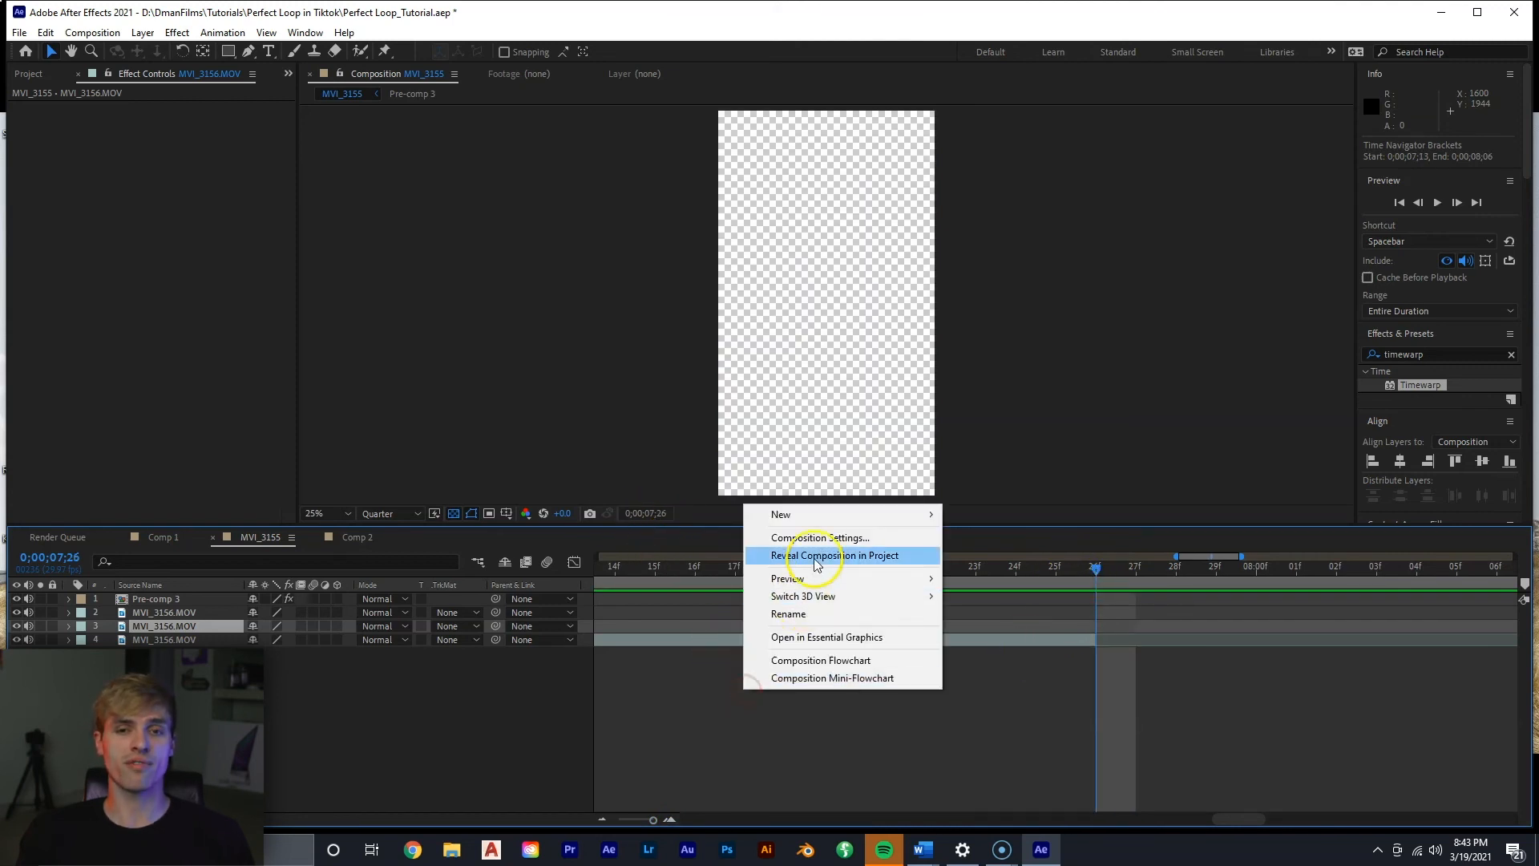
pyautogui.click(819, 537)
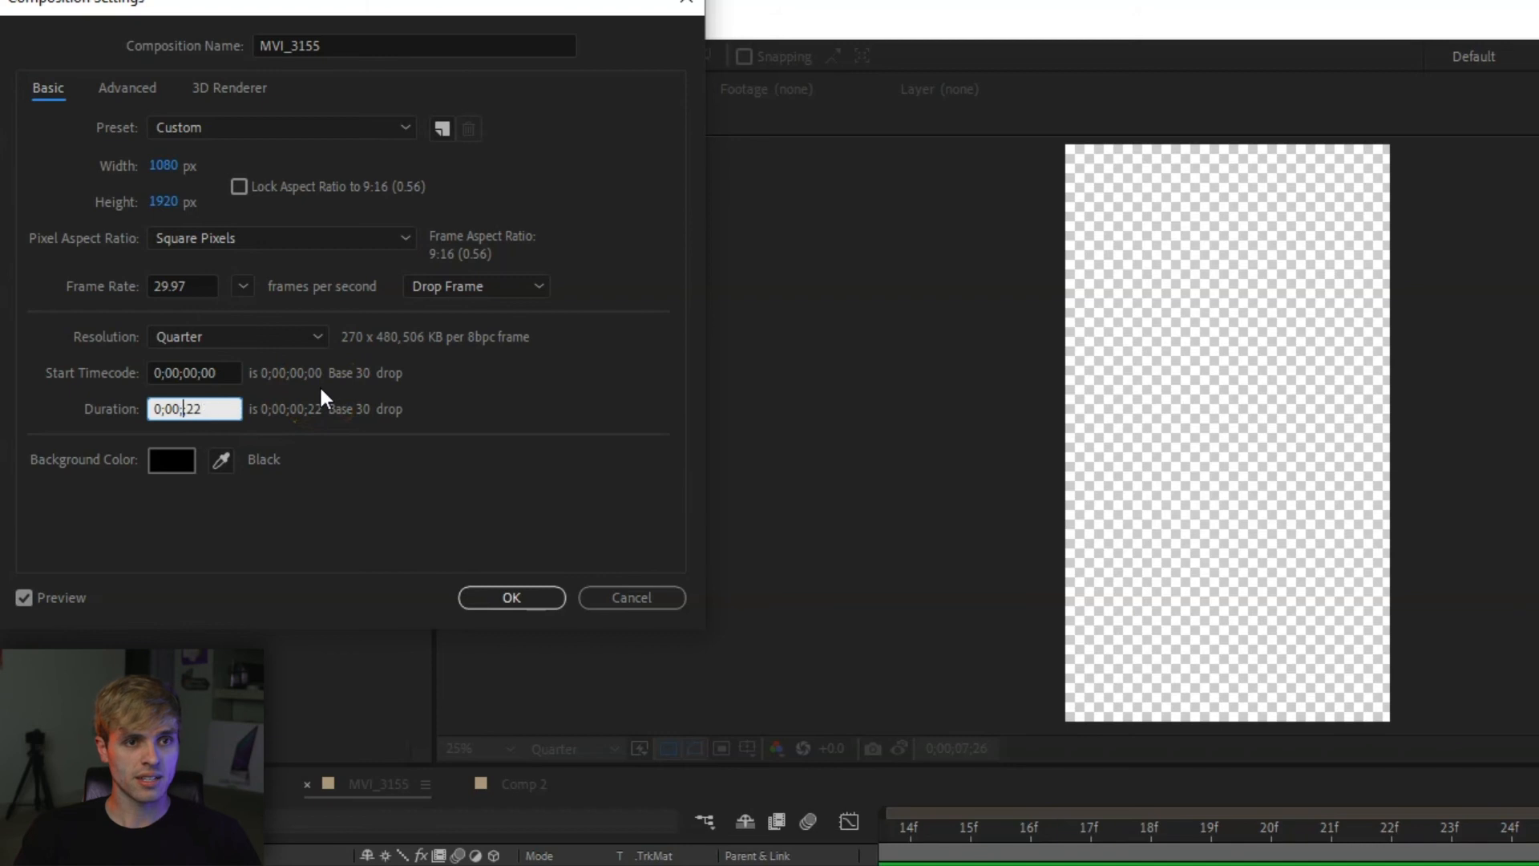
pyautogui.write('0;00;07;22')
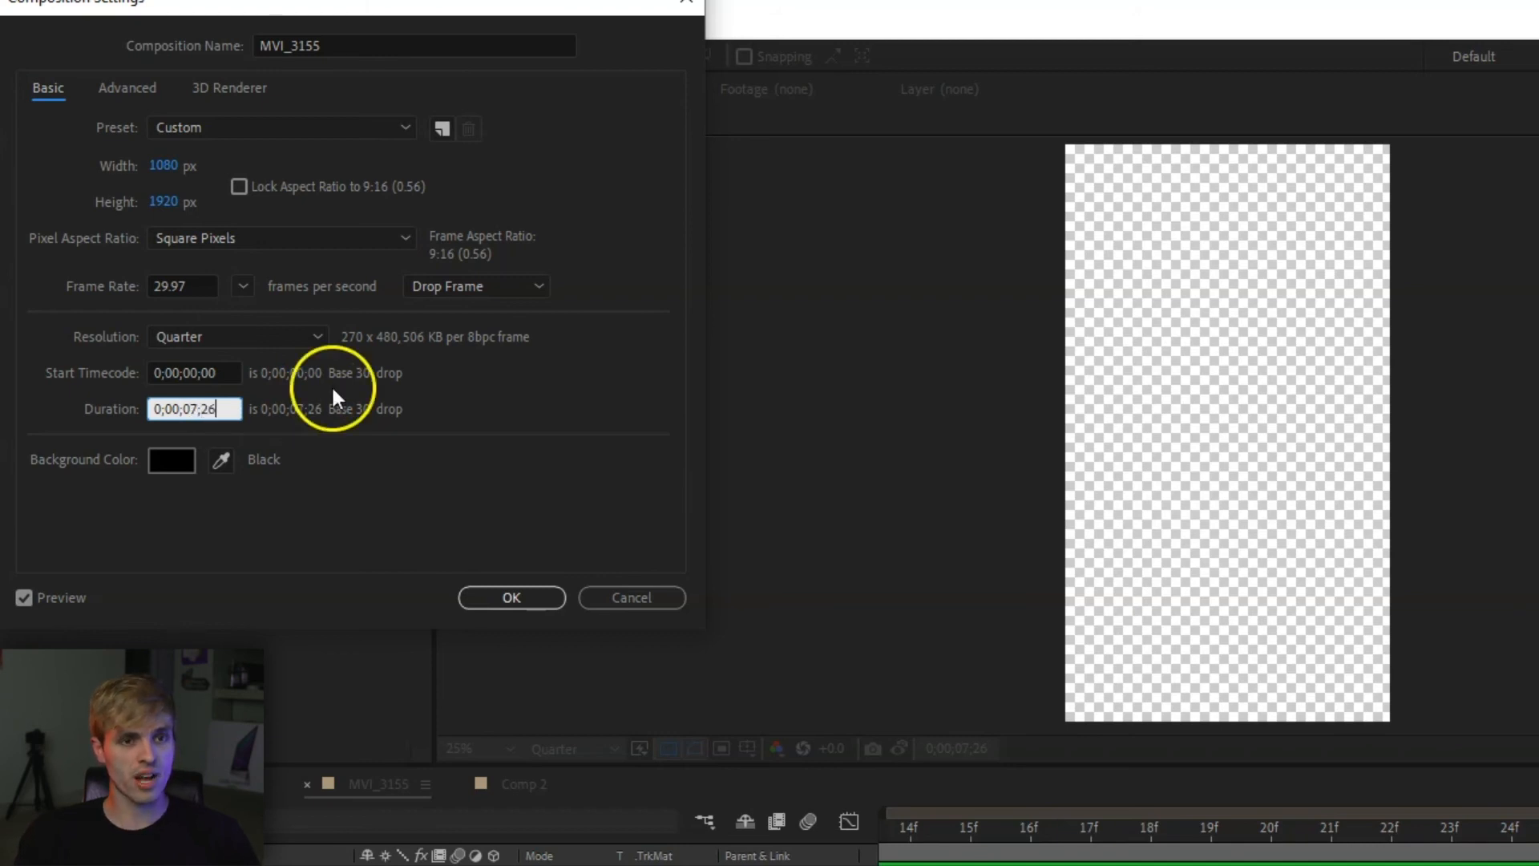
pyautogui.click(511, 598)
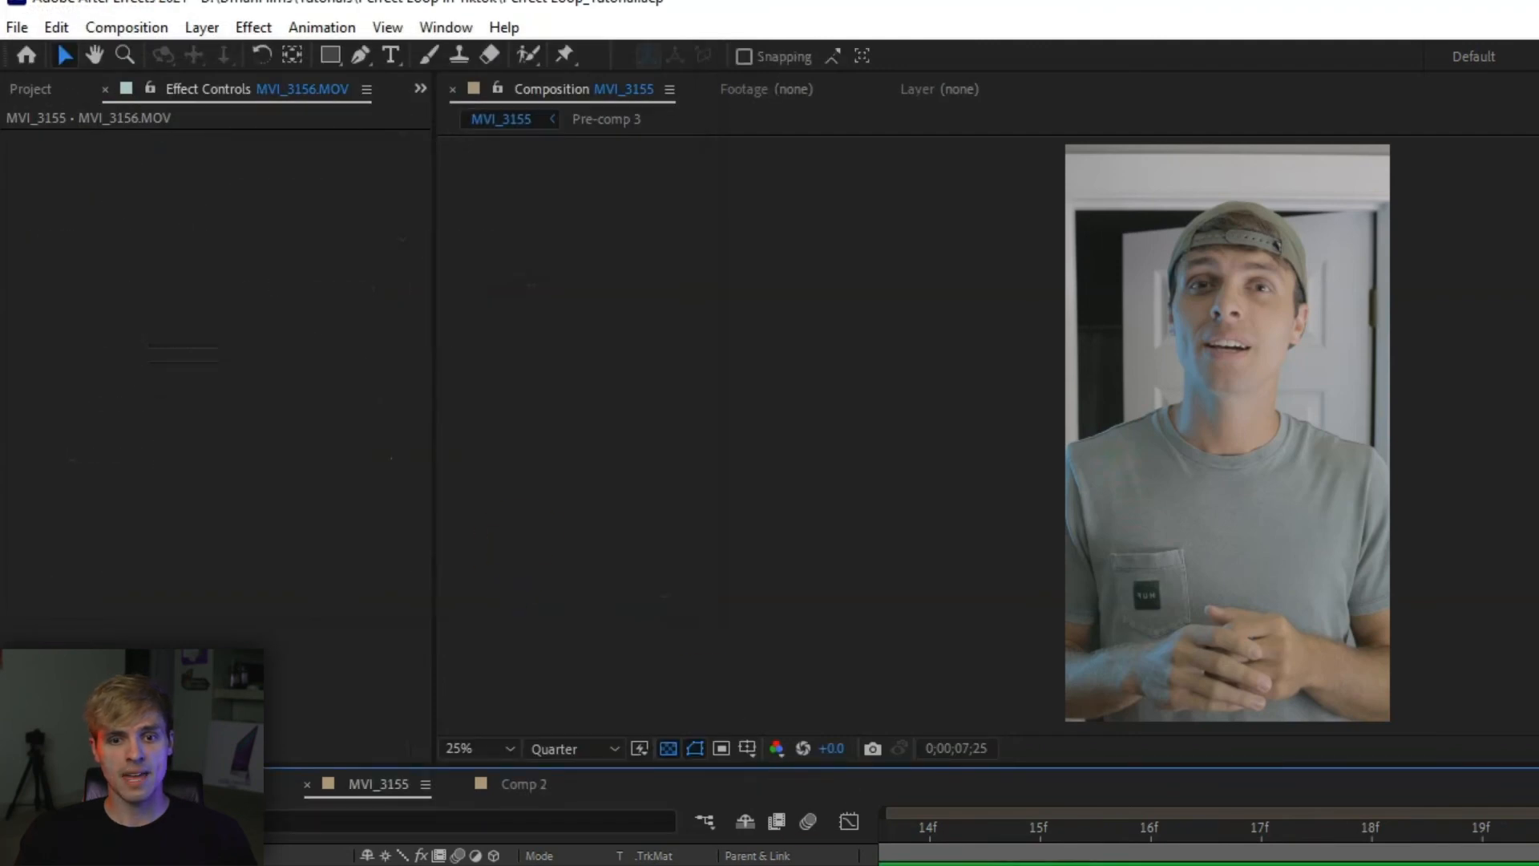